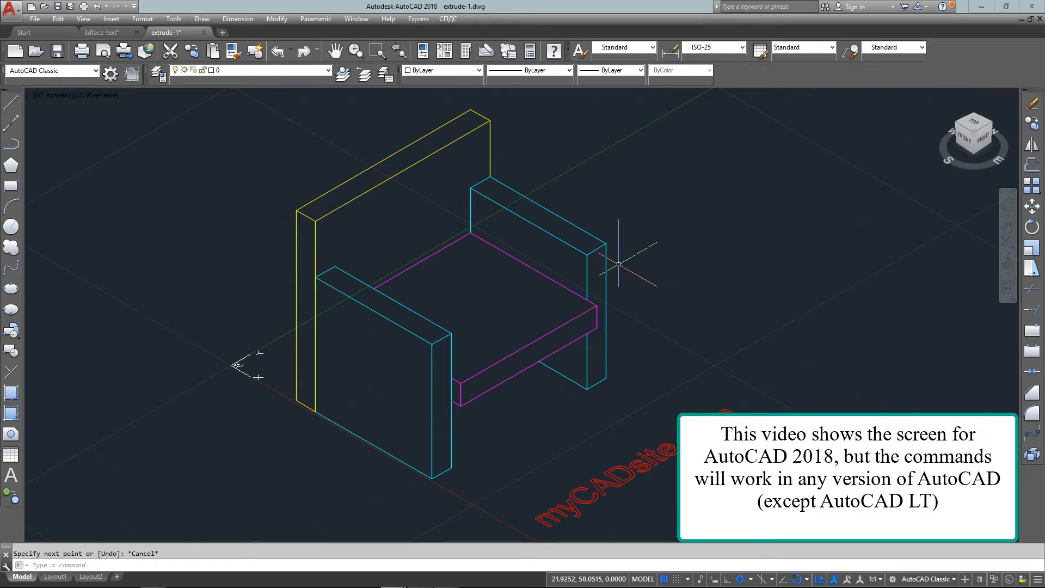
mouse_move(649, 258)
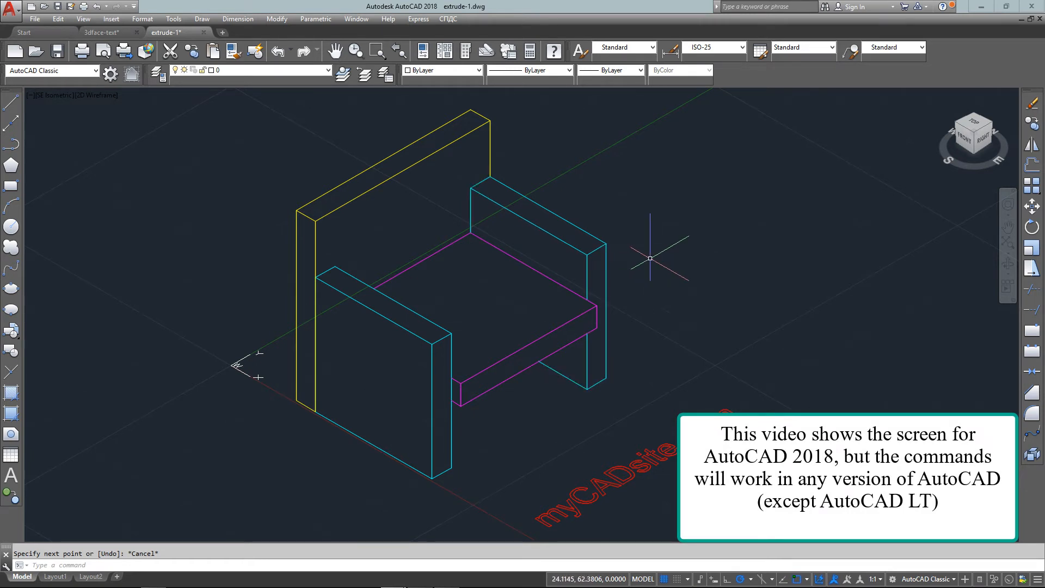
mouse_move(429, 382)
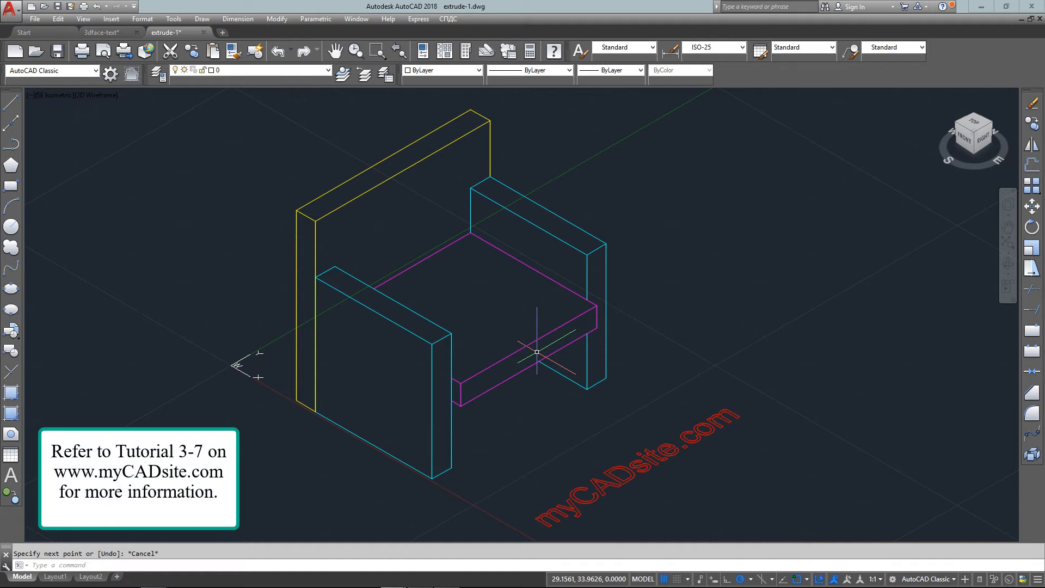
mouse_move(545, 391)
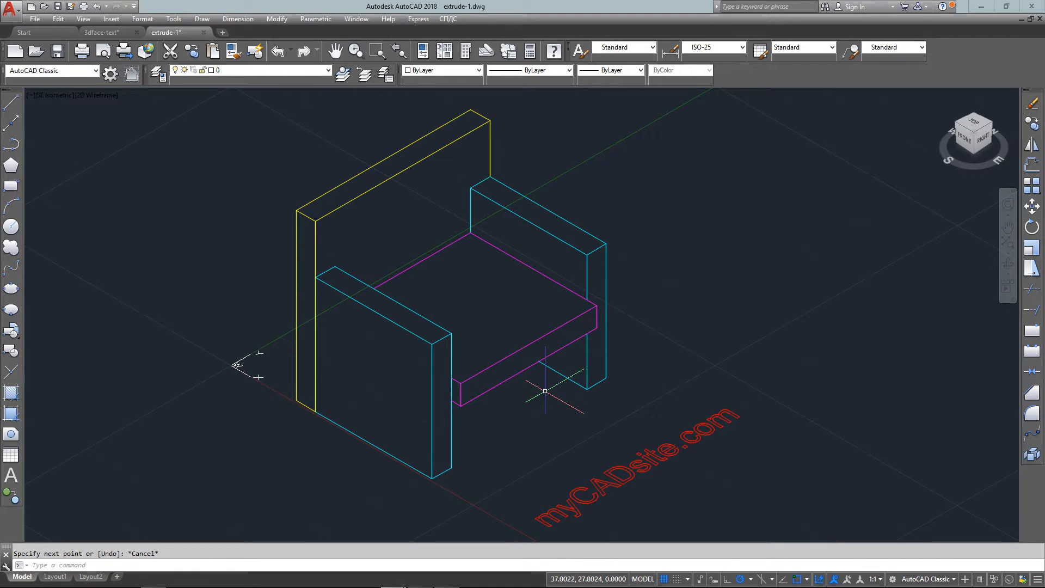
mouse_move(508, 131)
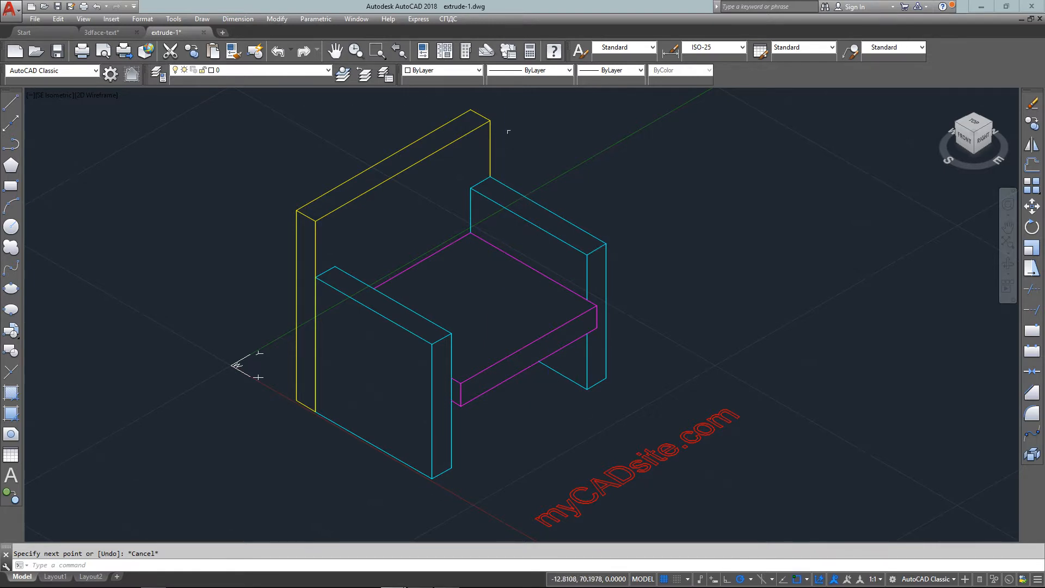
- Window-select the whole wireframe chair and erase it, leaving the drawing empty
click(285, 423)
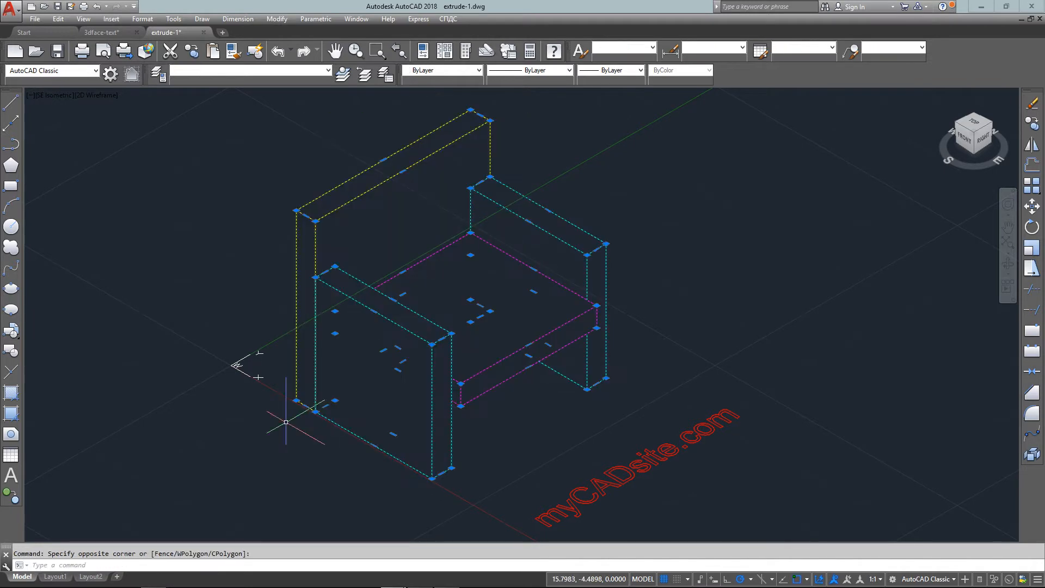
key(Return)
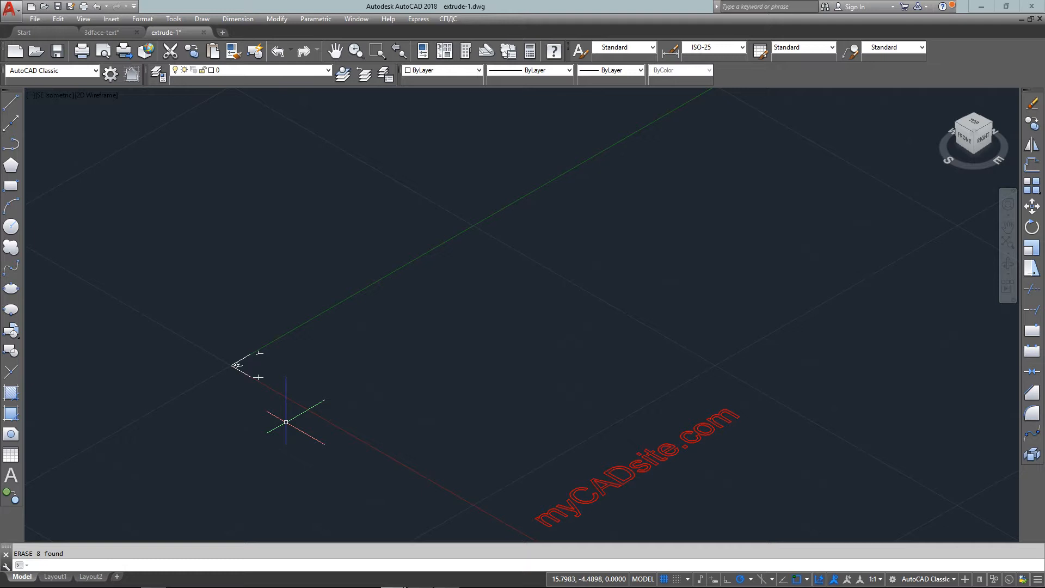
- Draw the 24x4 back strip with RECTANG and move it into position
text(rea Dimensions Rotation]:)
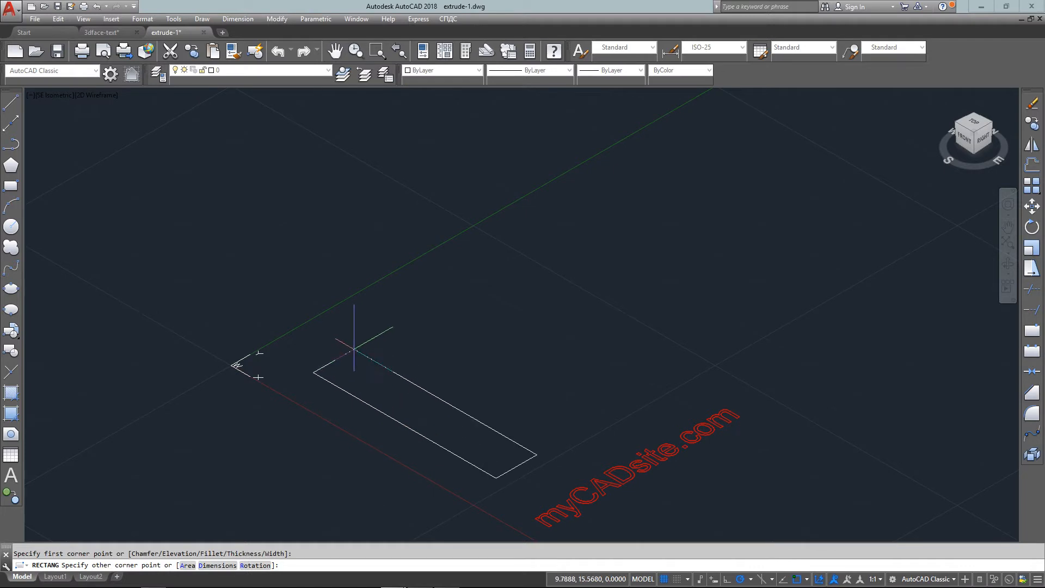
text(@24,4)
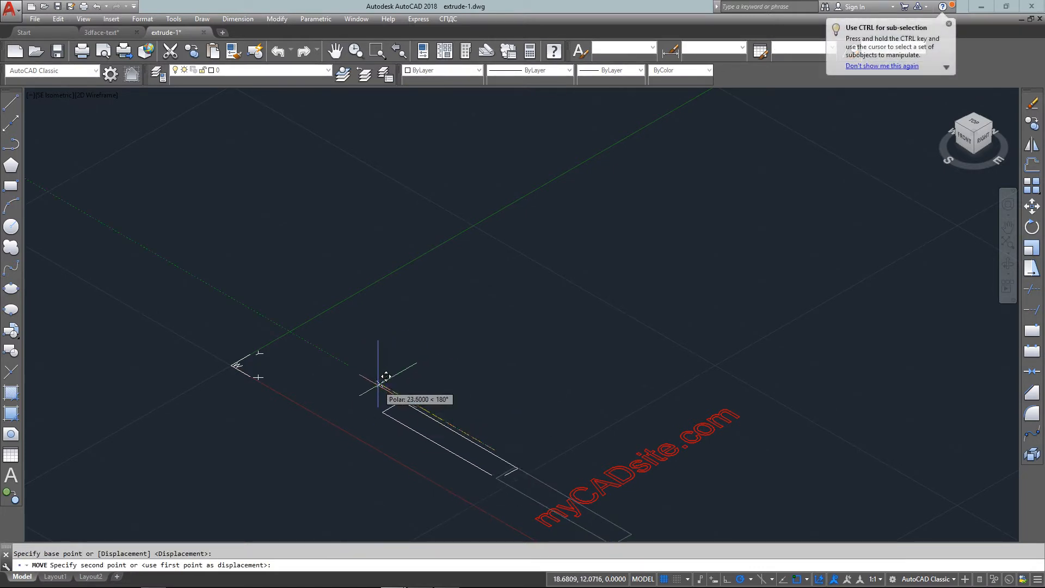
click(385, 376)
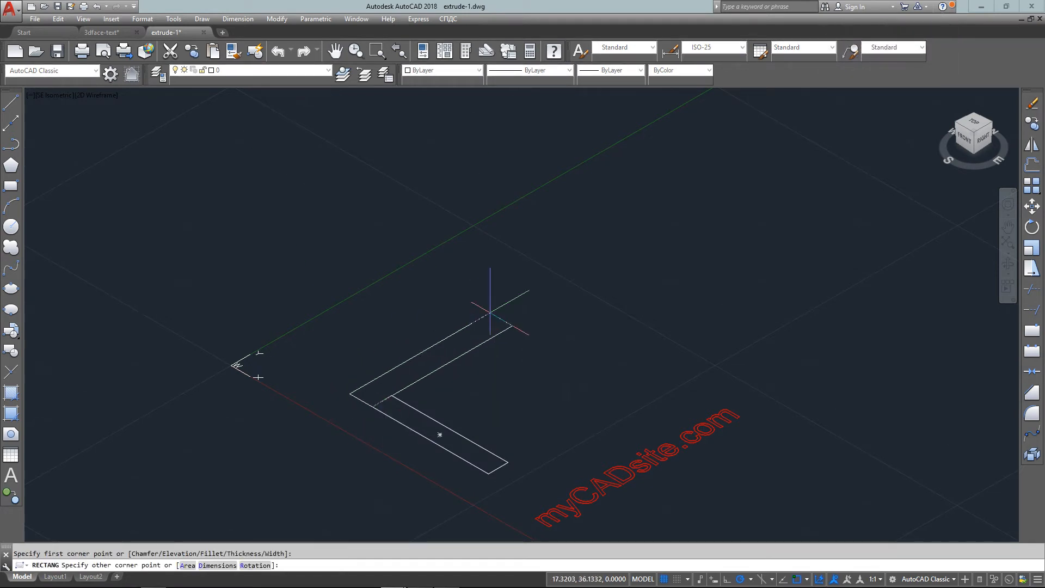
- Draw a 4x36 arm strip, mirror it for the second arm, and add the 26x28 seat rectangle
text(@-4,36)
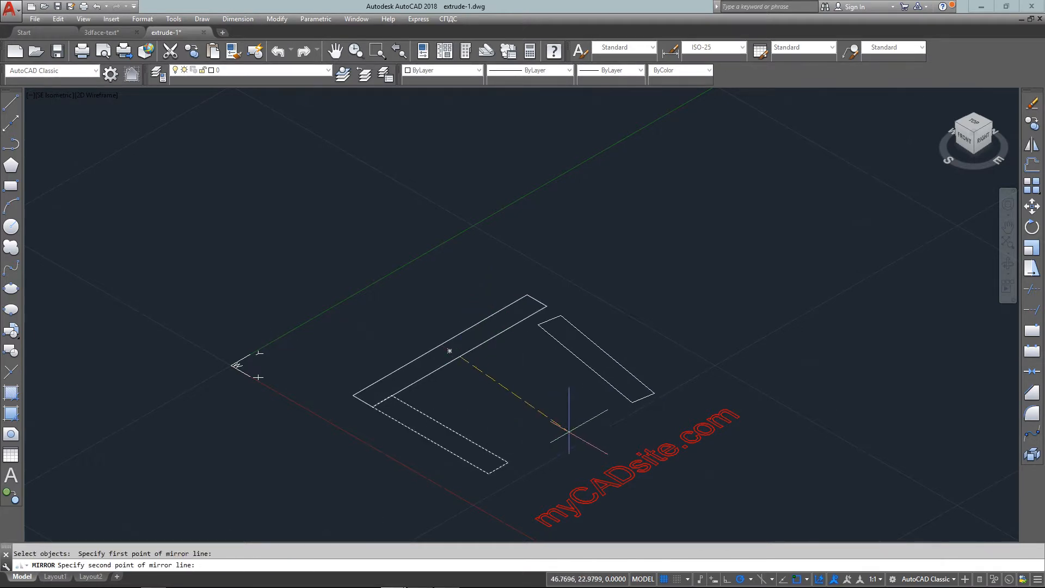
click(543, 400)
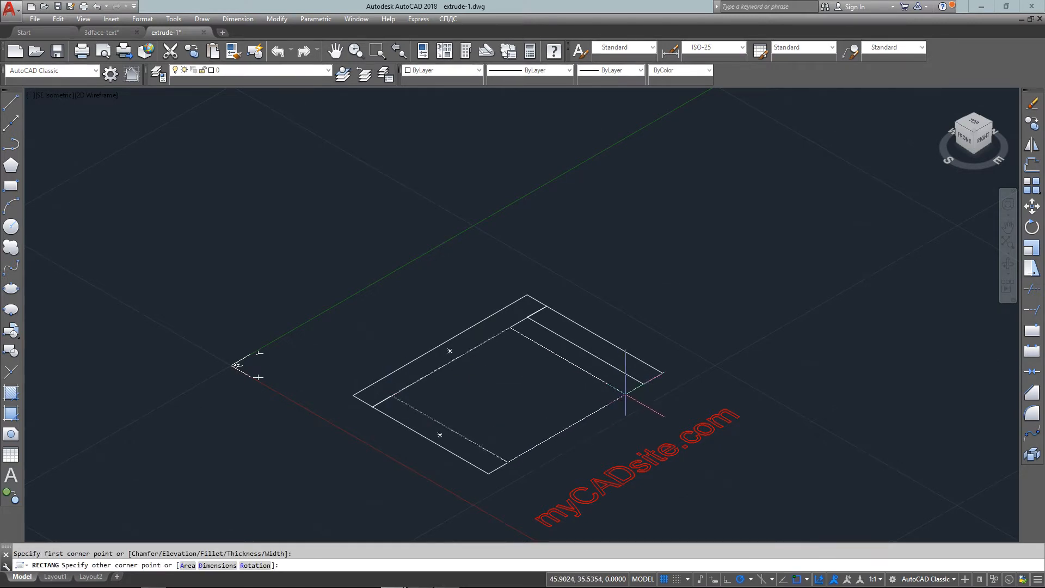
mouse_move(628, 385)
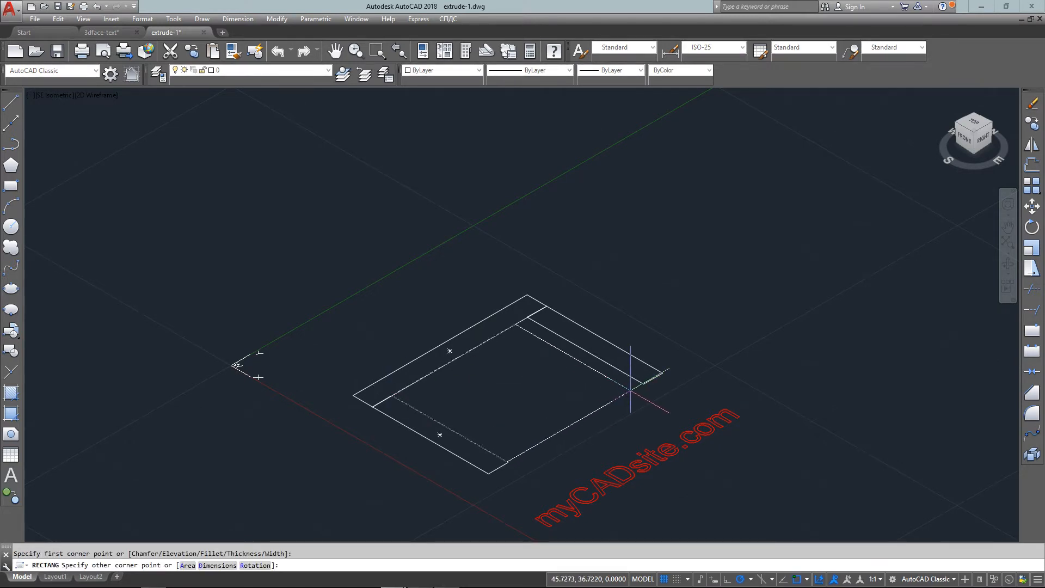
text(@26,28)
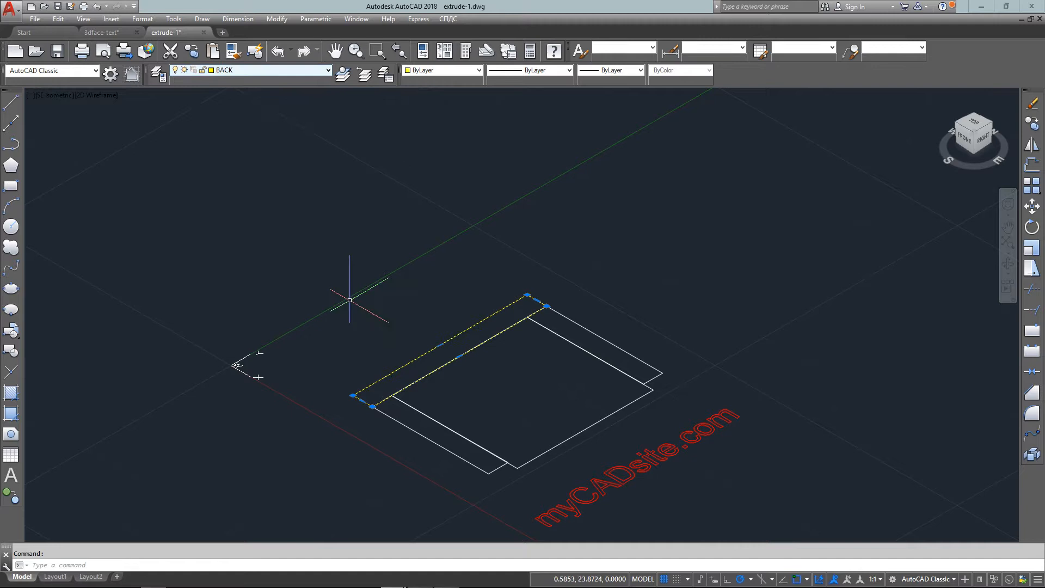
- Assign the two arm strips to the ARMS layer and the seat rectangle to SEAT
key(Escape)
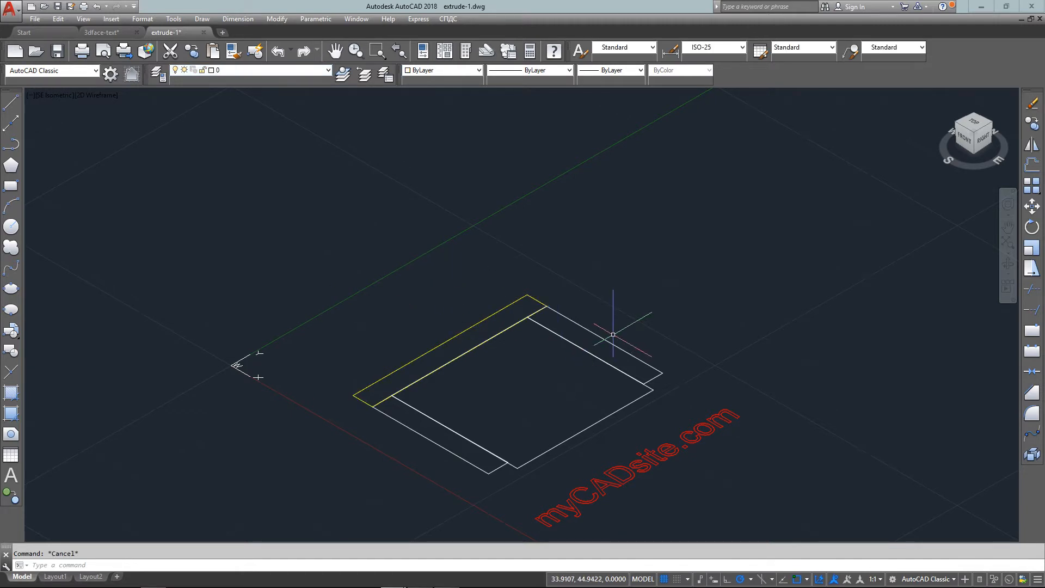
click(613, 333)
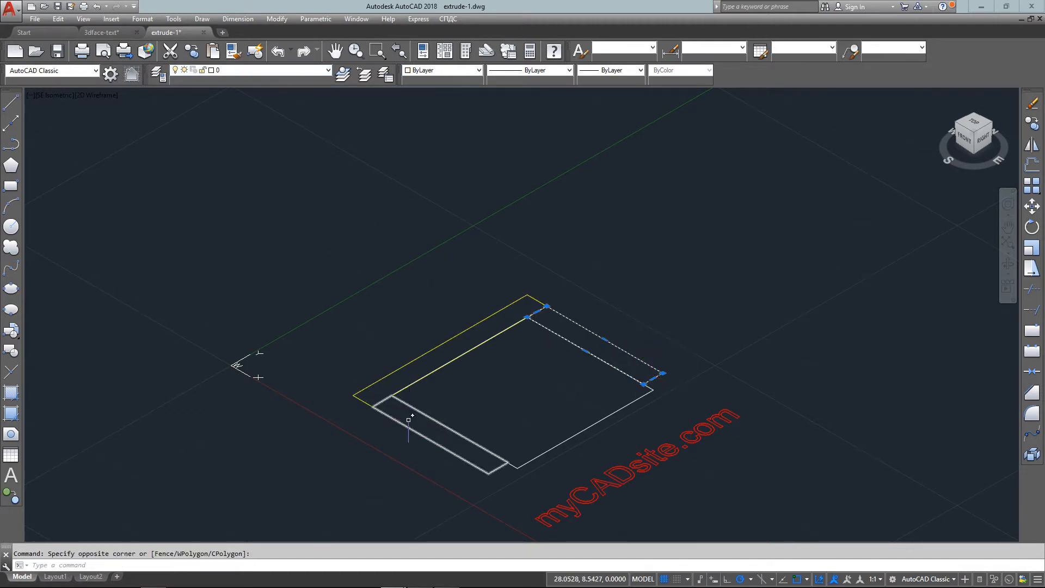
mouse_move(294, 96)
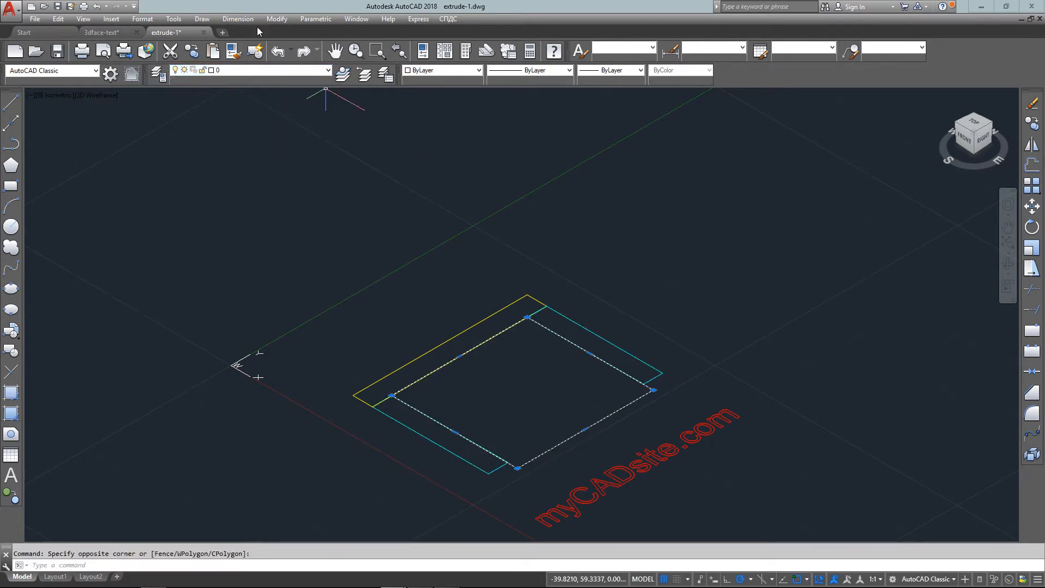
click(326, 70)
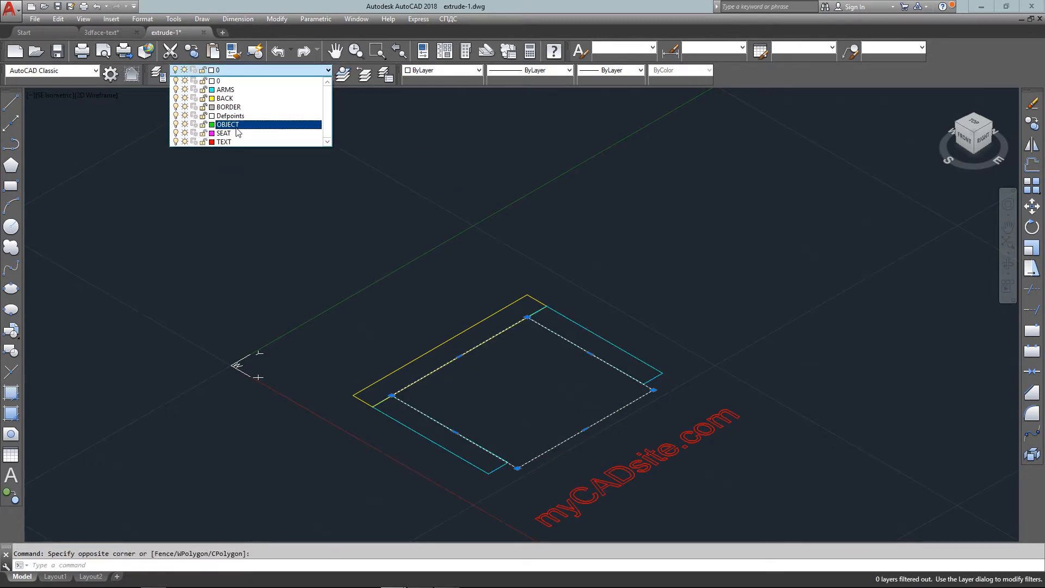
key(escape)
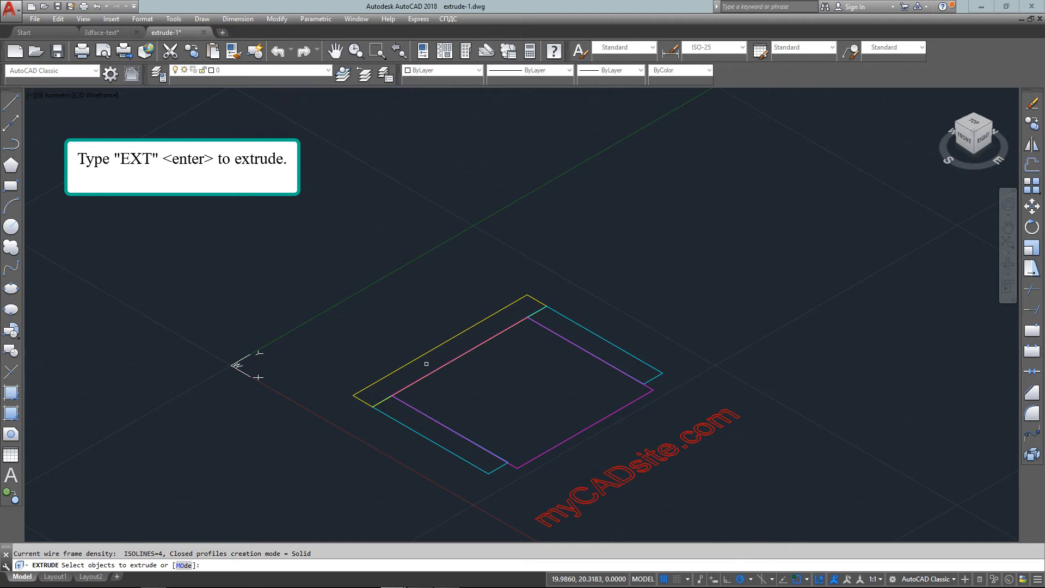
- Extrude the back strip upward 34 units into a solid backrest slab
click(439, 349)
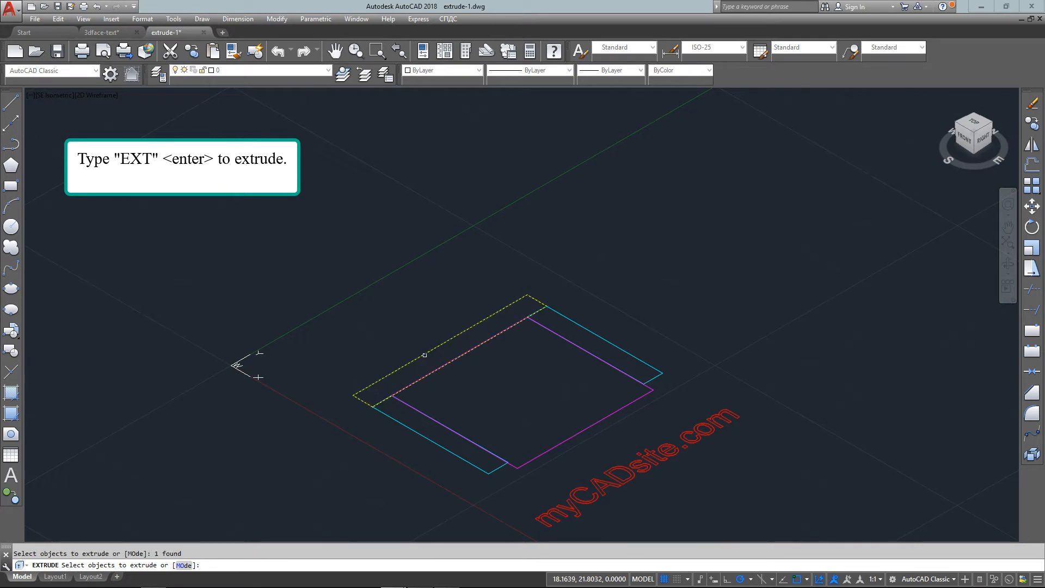
mouse_move(483, 361)
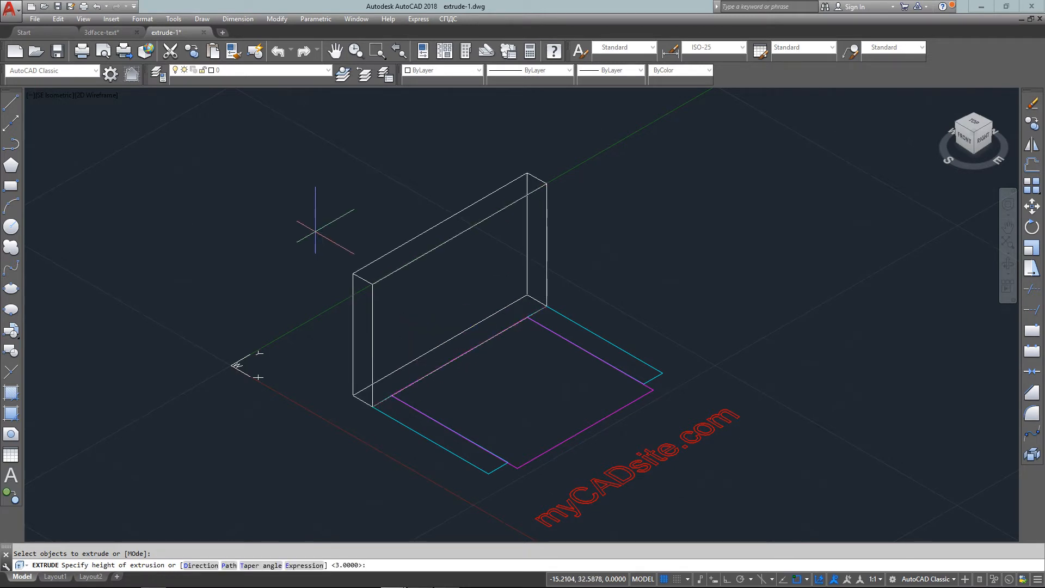
text(34)
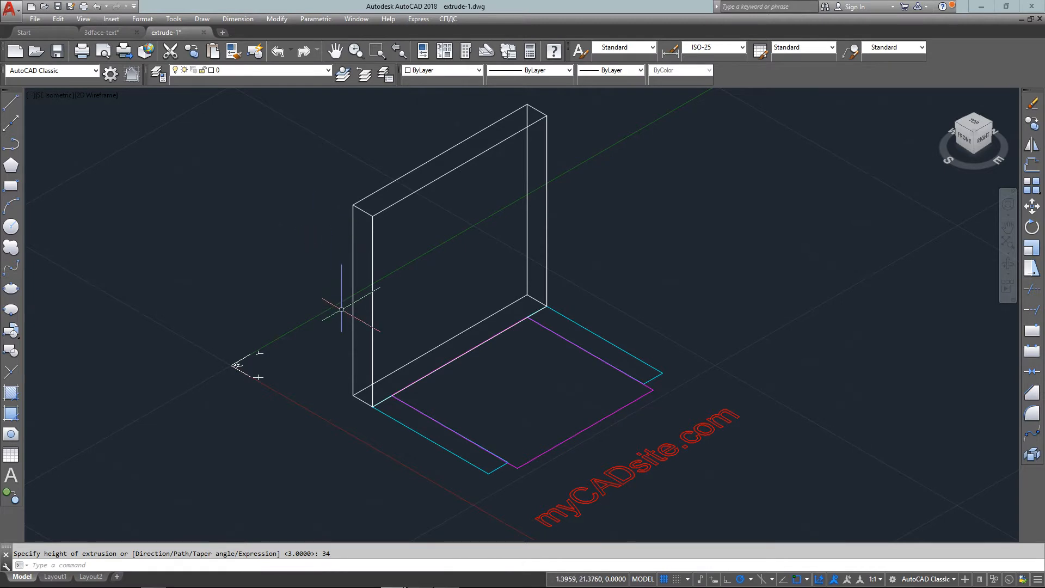
mouse_move(500, 324)
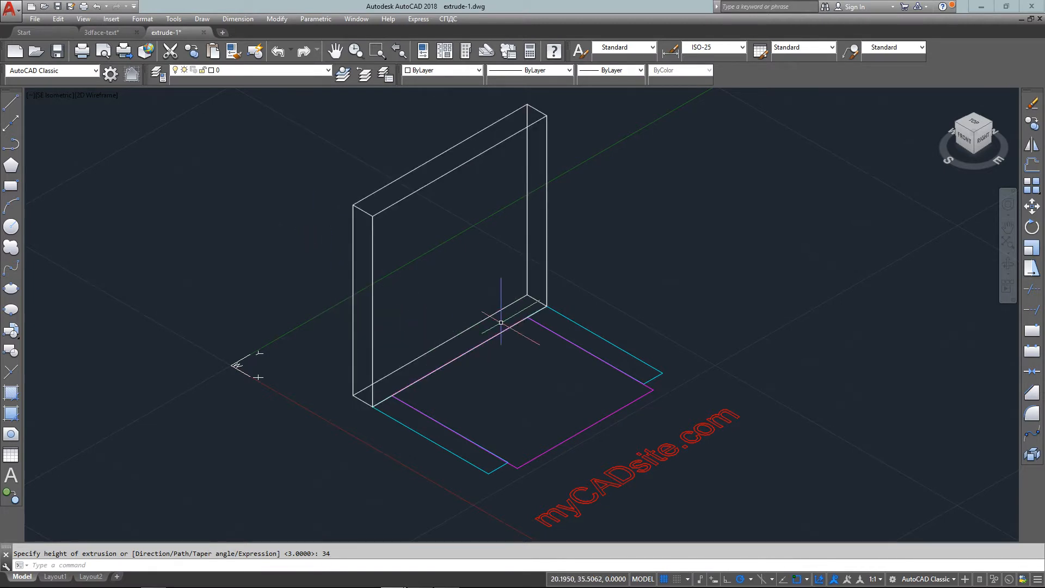
mouse_move(377, 243)
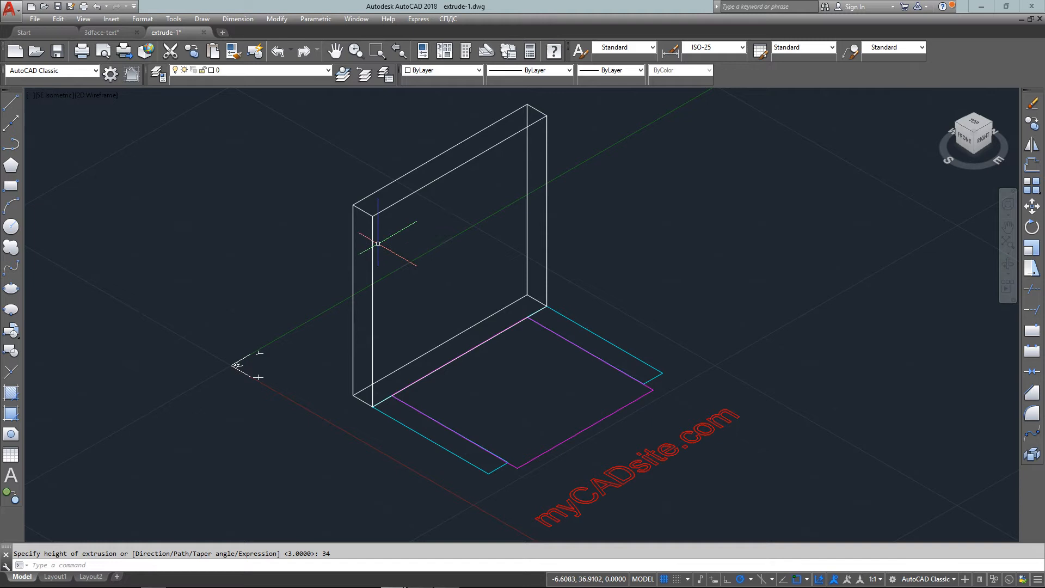
mouse_move(388, 236)
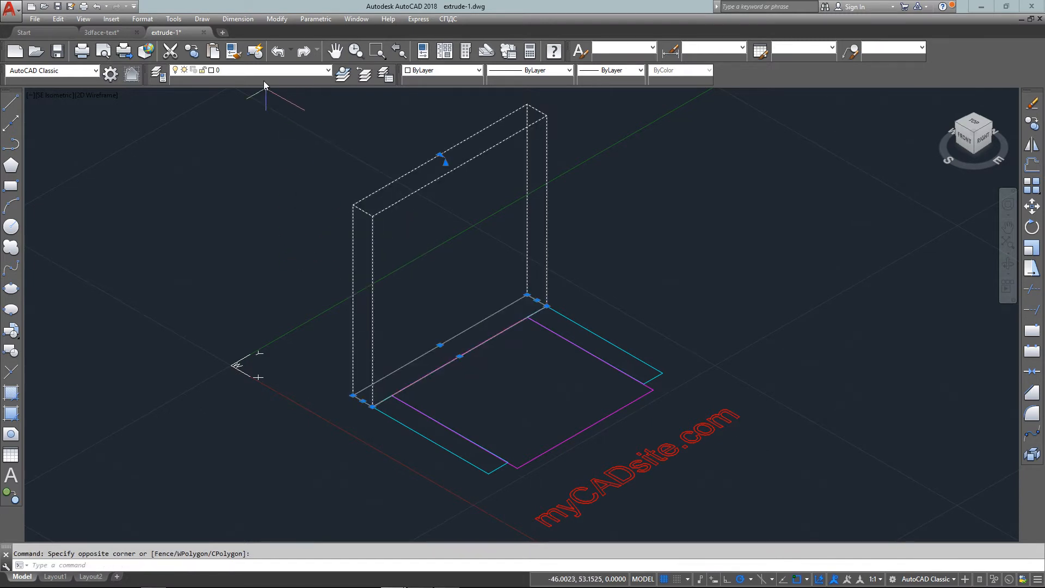
- Put the backrest solid on layer BACK and start EXTRUDE for the arm outlines
click(326, 69)
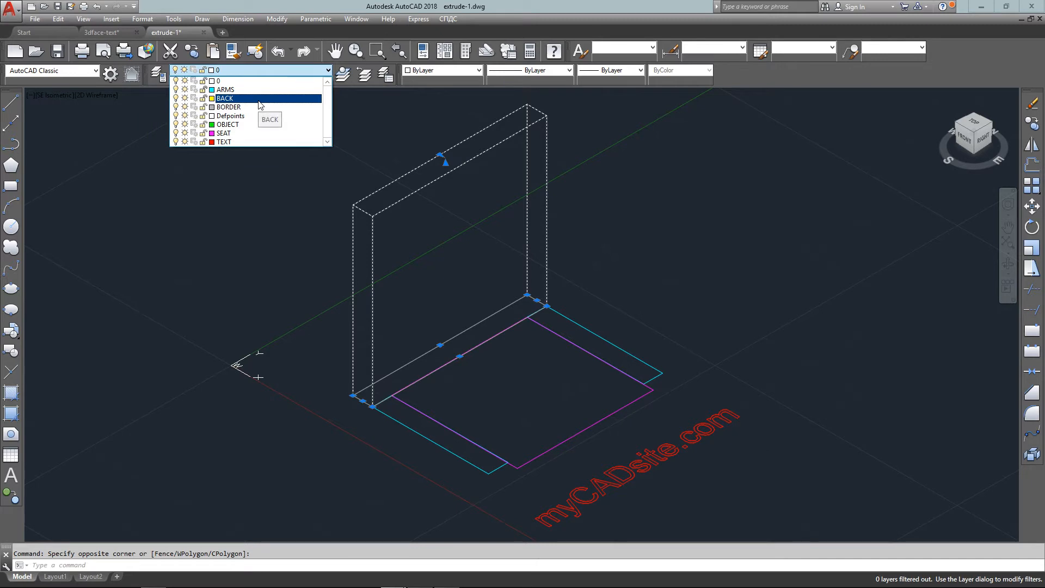
click(224, 98)
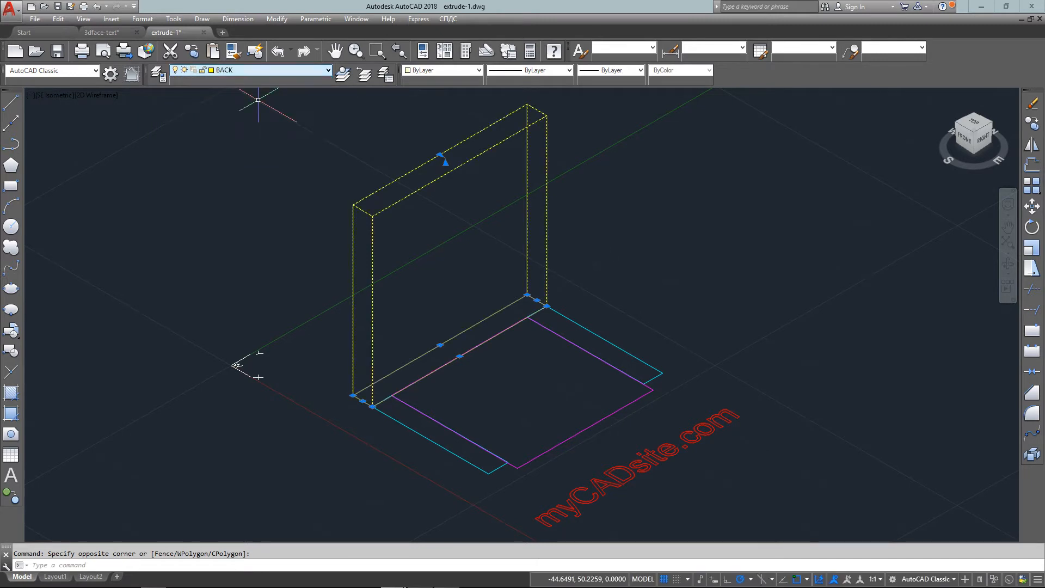
mouse_move(662, 313)
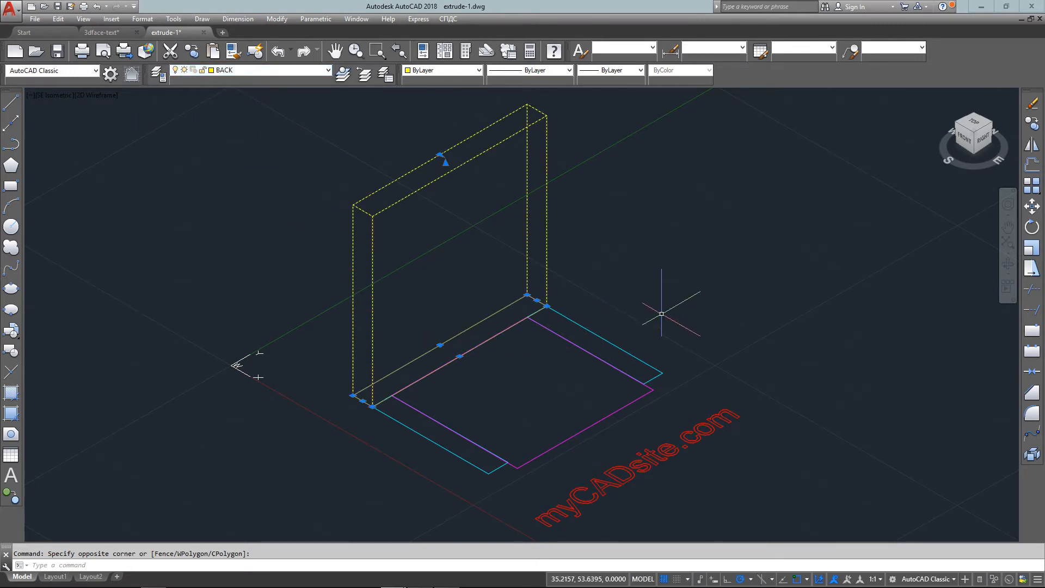
text(Extr)
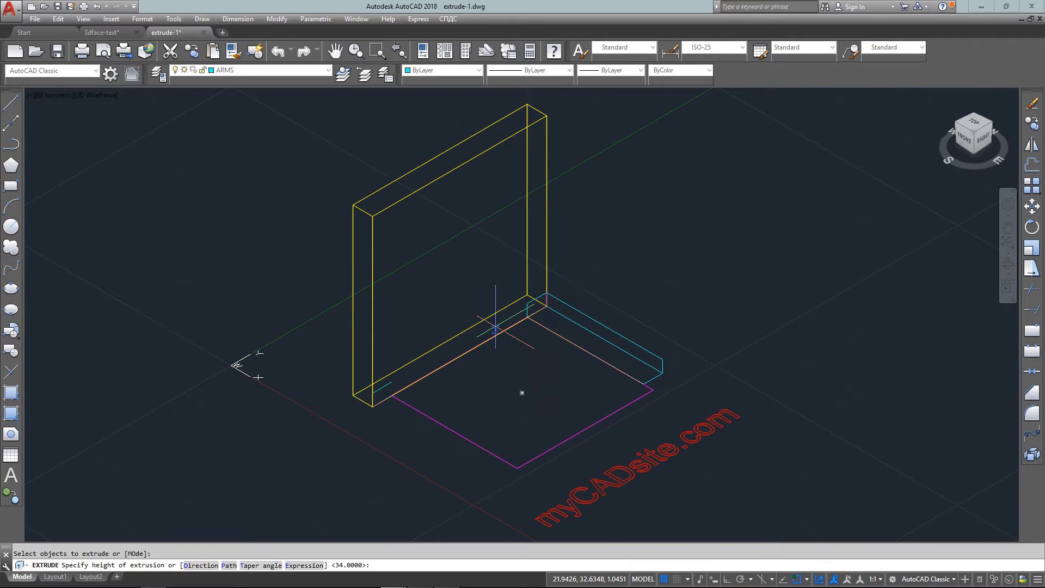
- Extrude the arms 24 units tall and the seat rectangle 4 units thick
text(24)
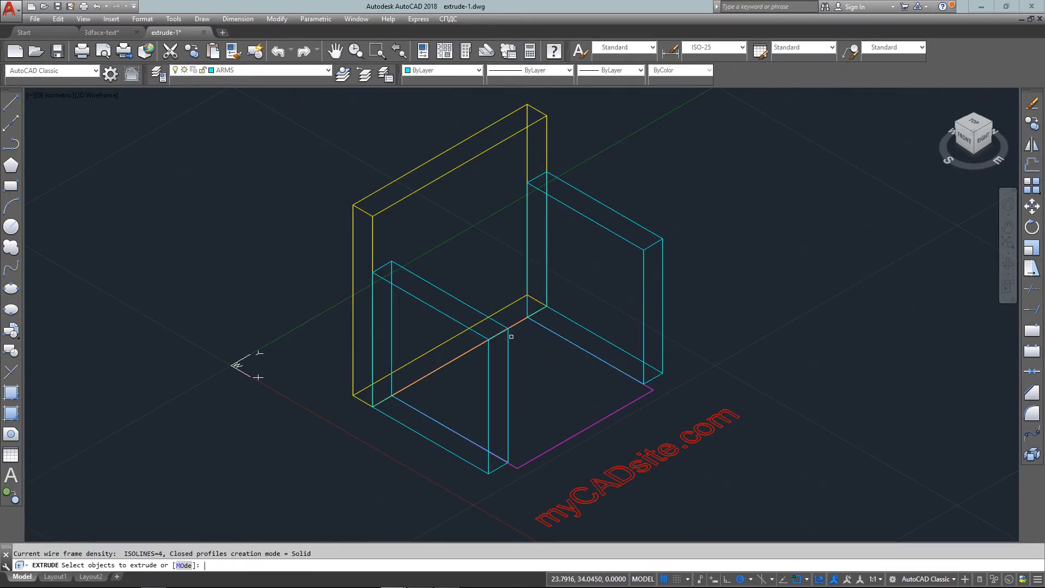
click(512, 336)
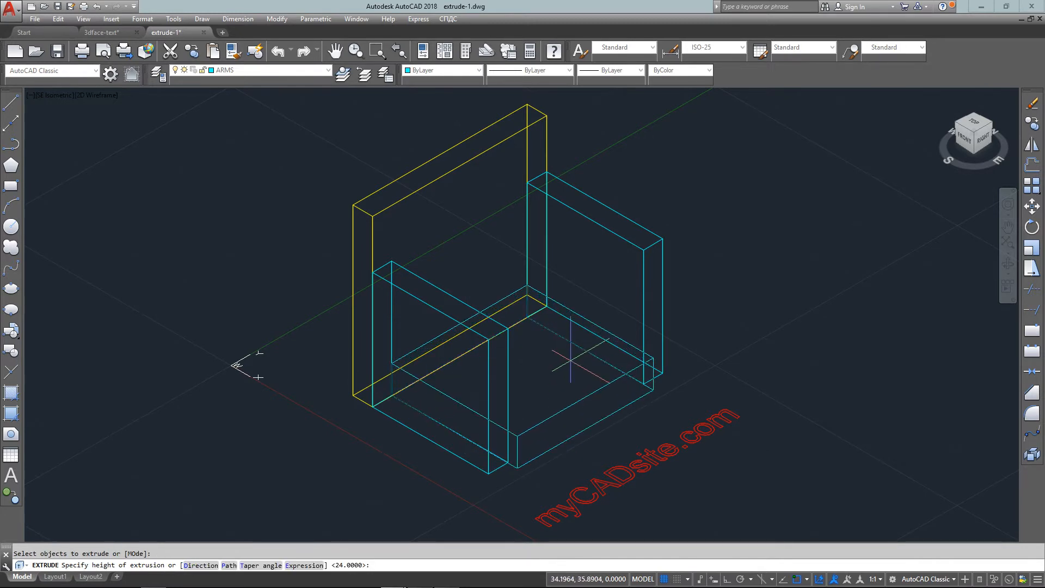
text(4)
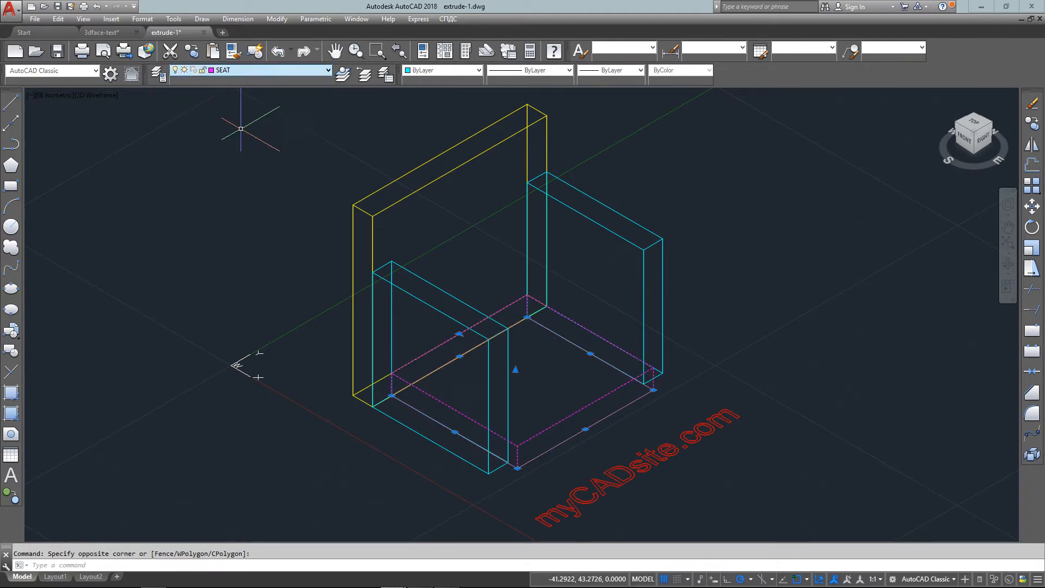
mouse_move(615, 281)
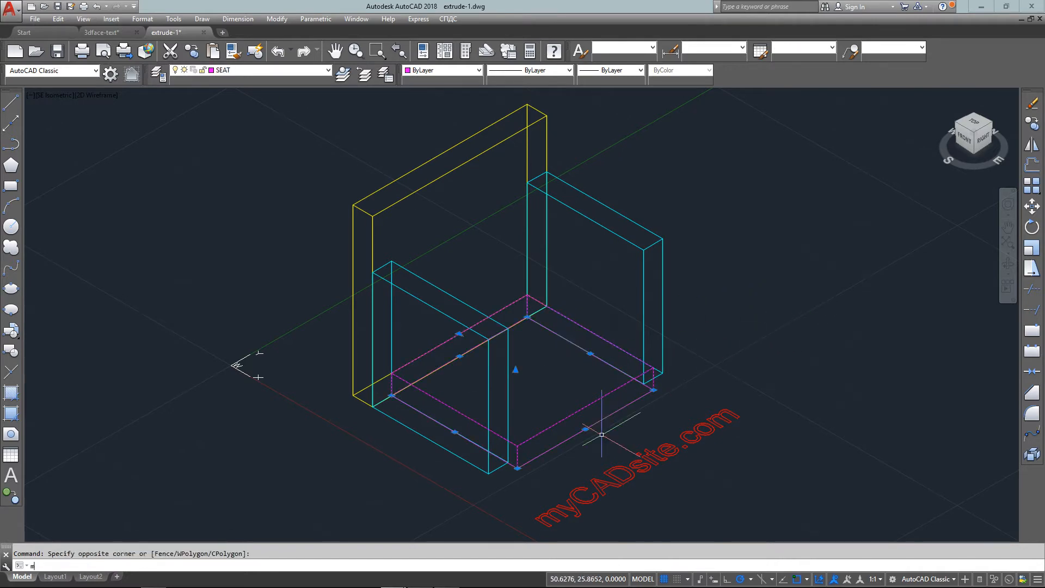
- Move the seat slab up by @0,0,1 so it sits between the arms
key(Return)
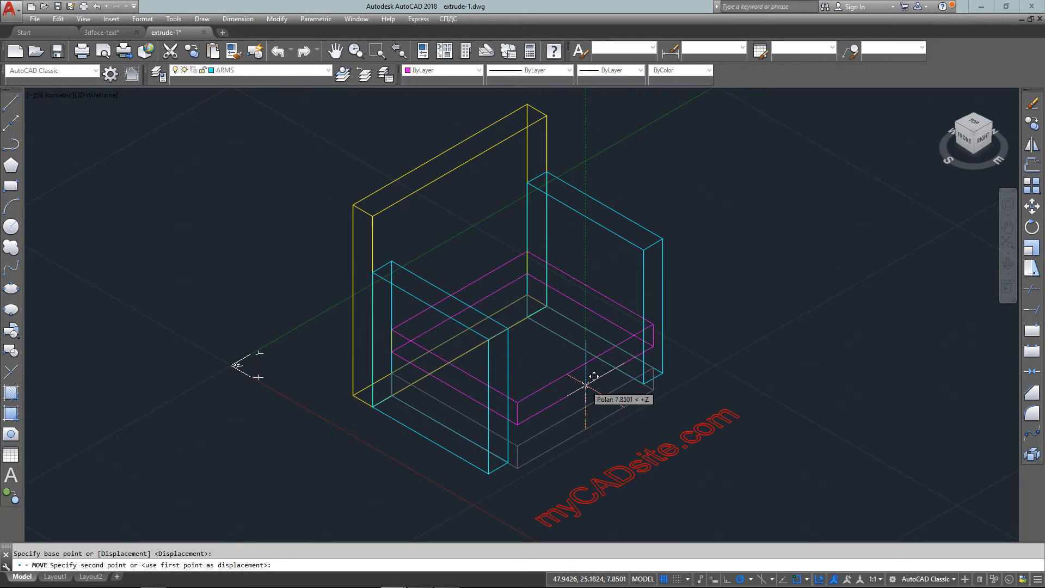
text(@0,0,1)
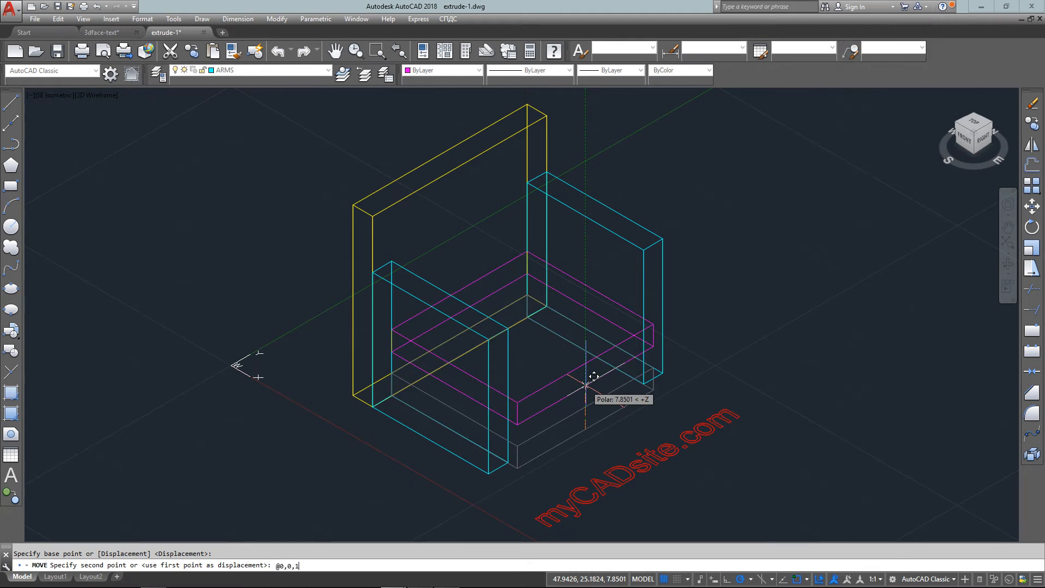
key(Return)
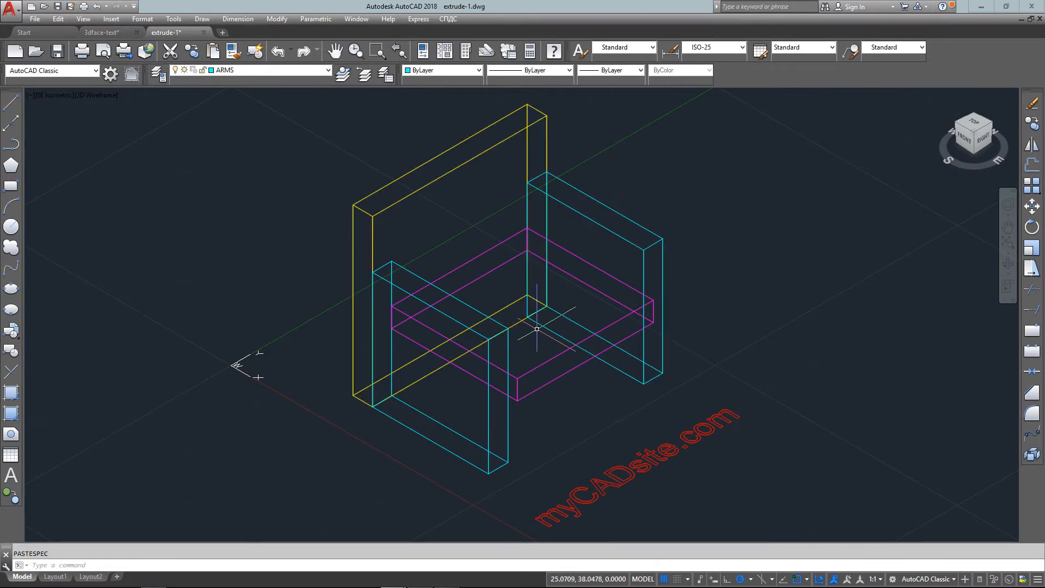
mouse_move(558, 302)
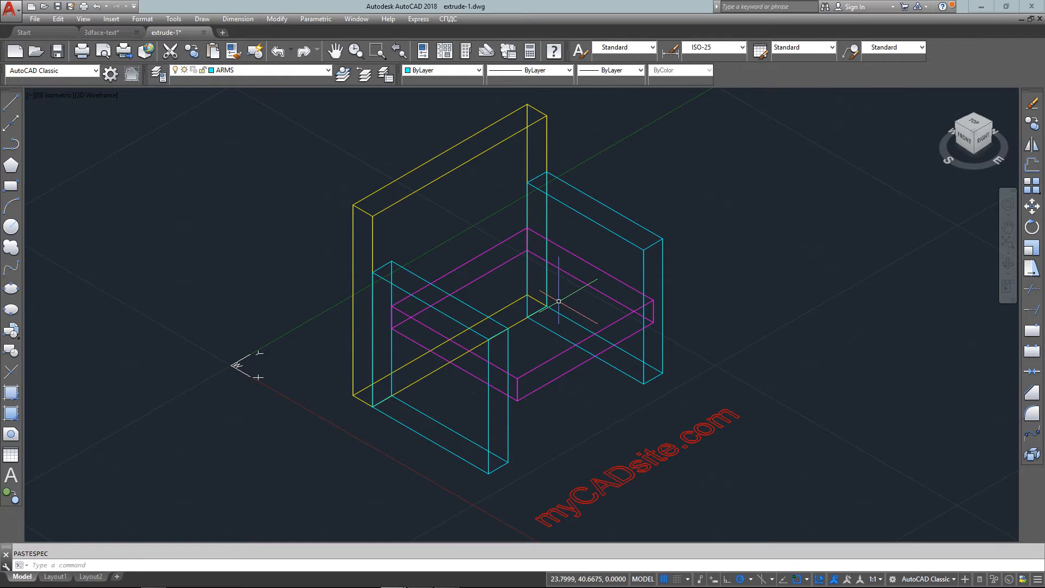
mouse_move(567, 307)
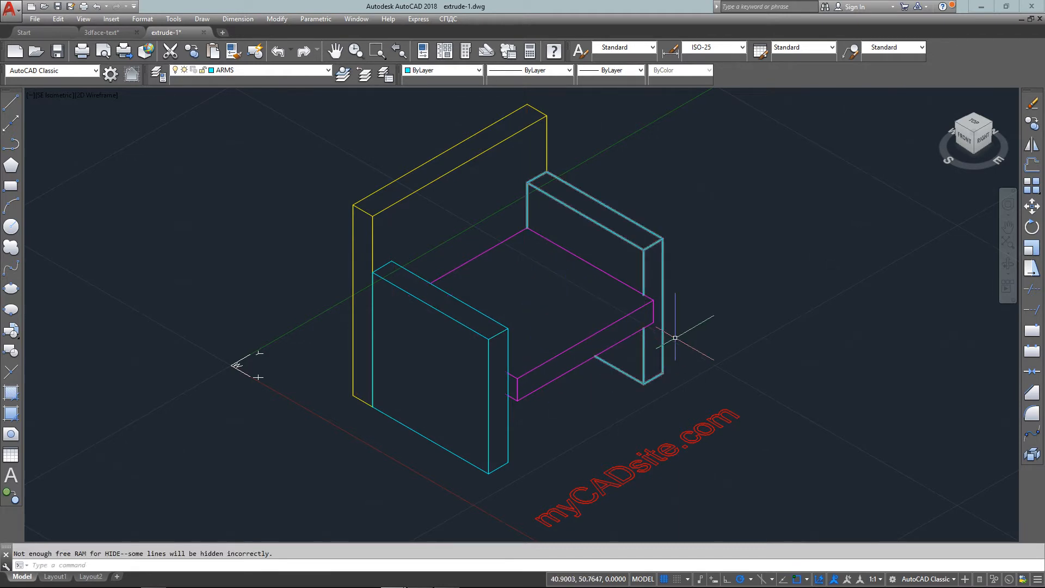
mouse_move(459, 271)
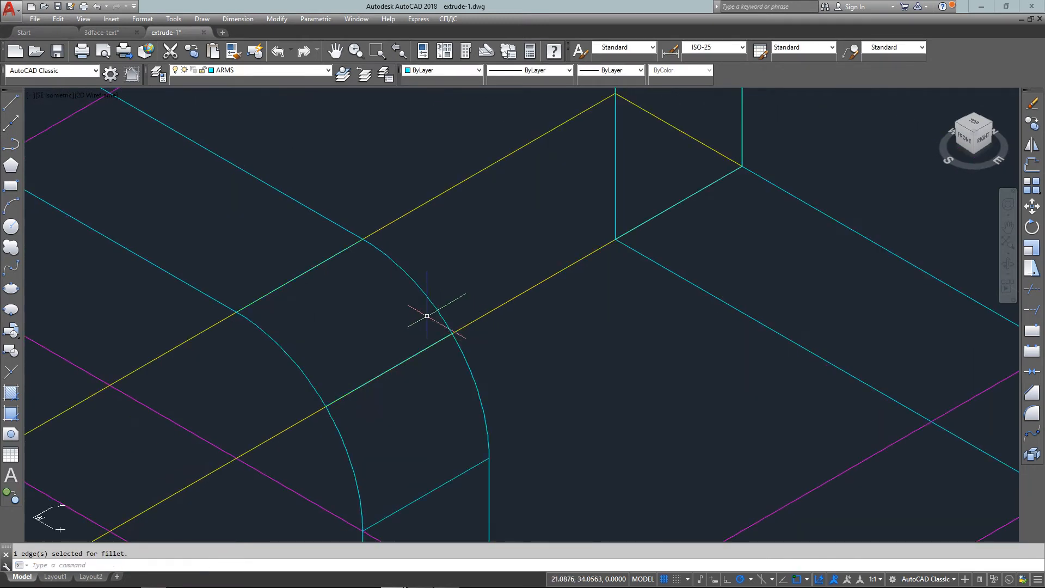
- Fillet the second armrest's top front edge at radius 4 and begin another FILLET
scroll(down, 3)
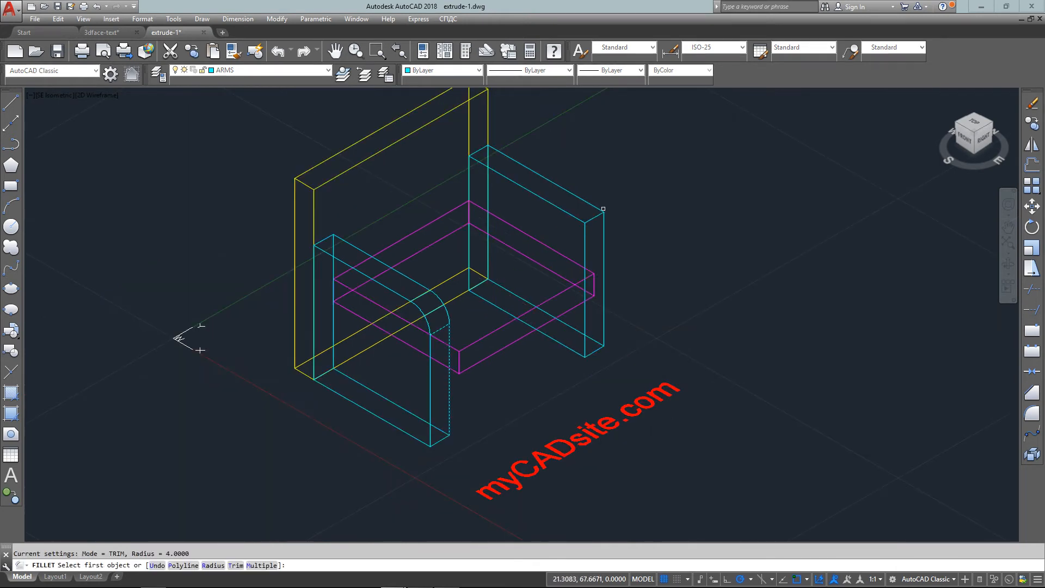
click(602, 209)
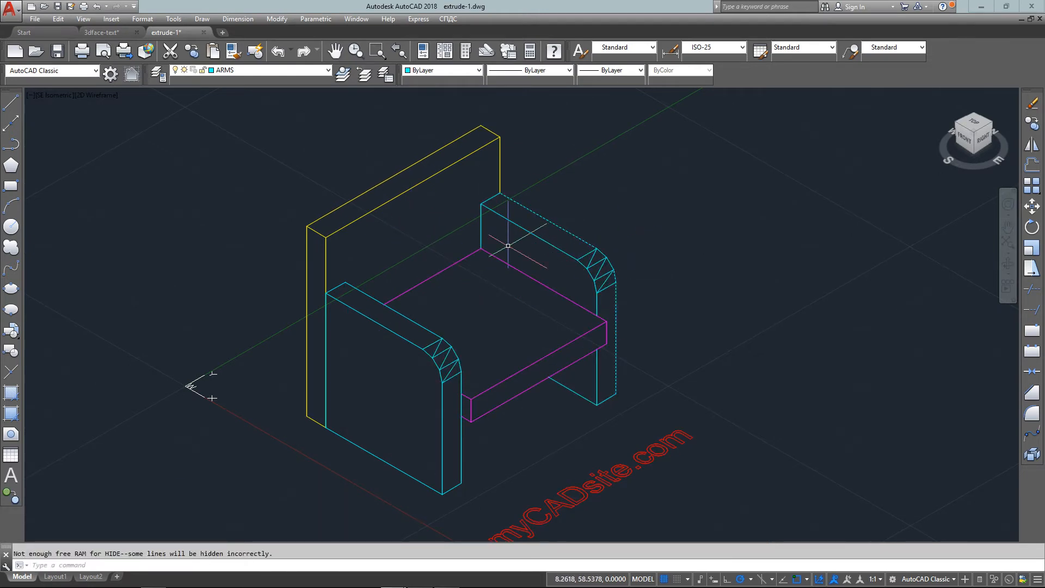
mouse_move(451, 252)
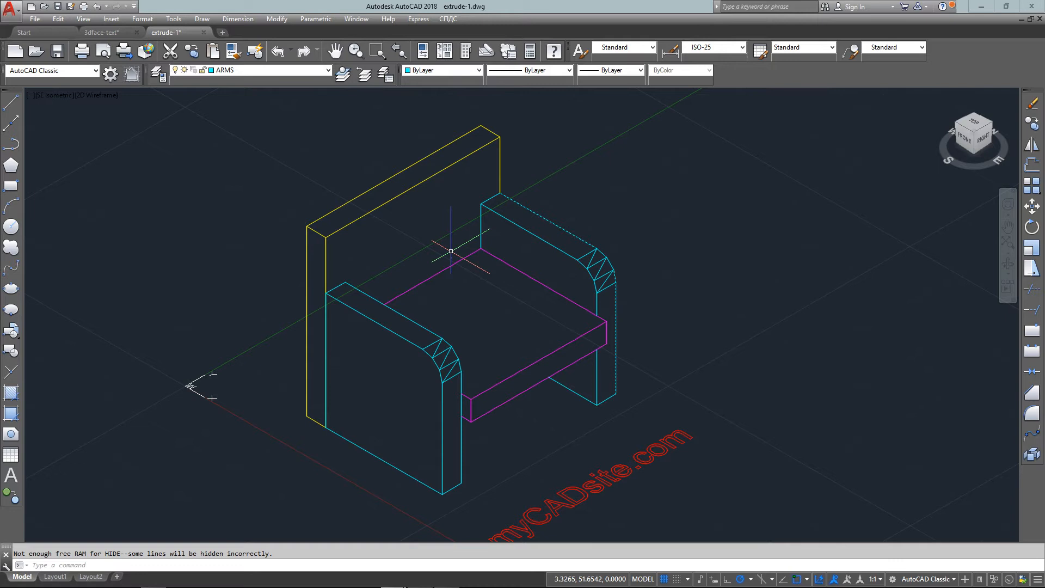
text(FILLET)
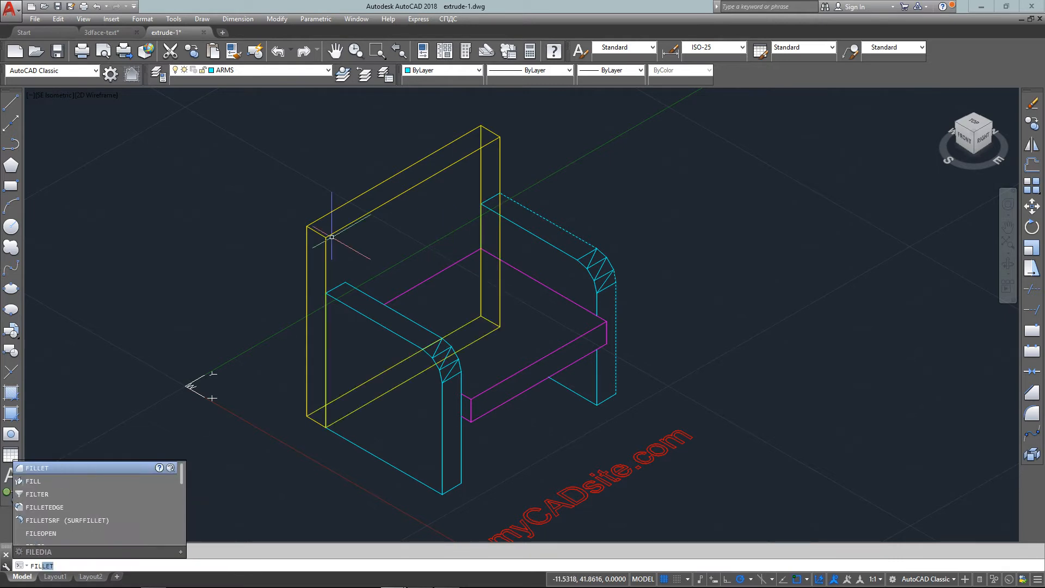
- Fillet both top side edges of the chair back at radius 6
click(37, 467)
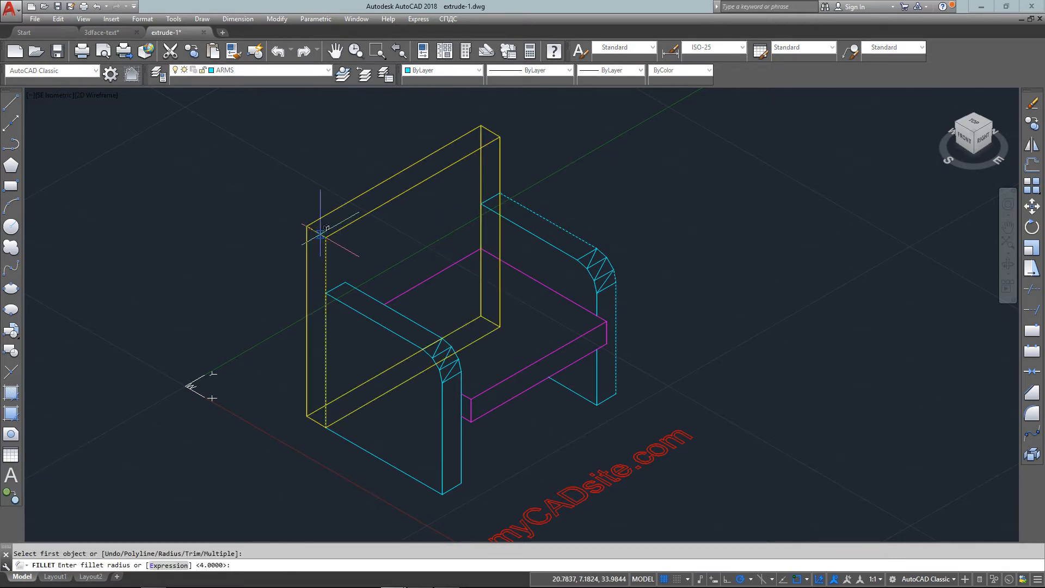
mouse_move(323, 235)
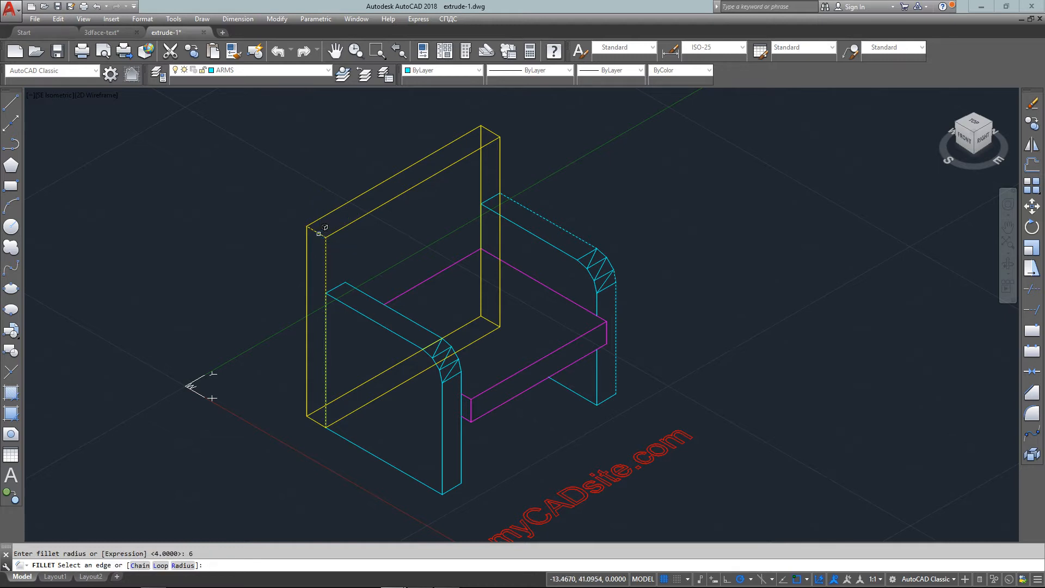
click(320, 230)
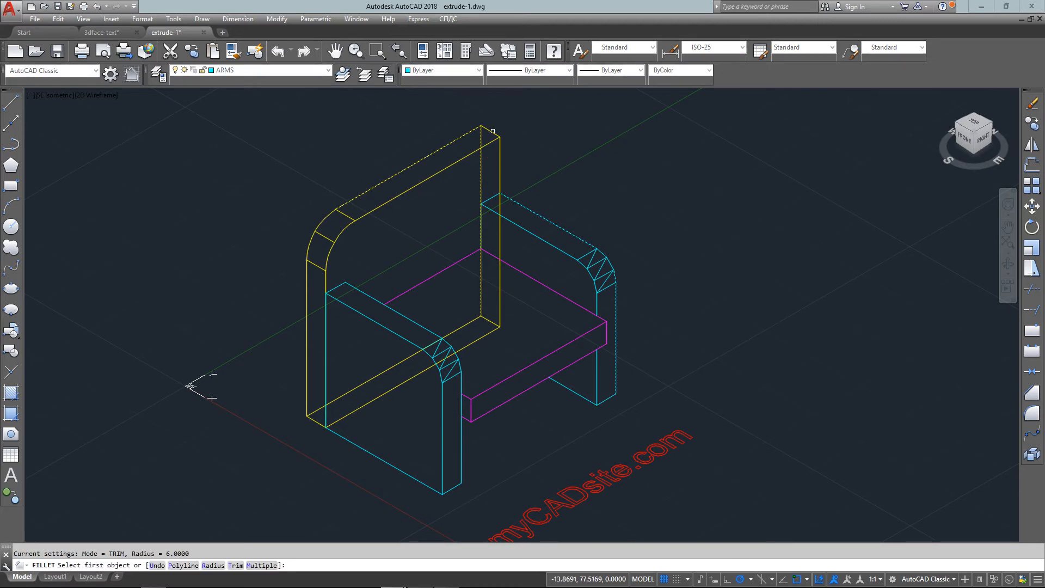
click(496, 130)
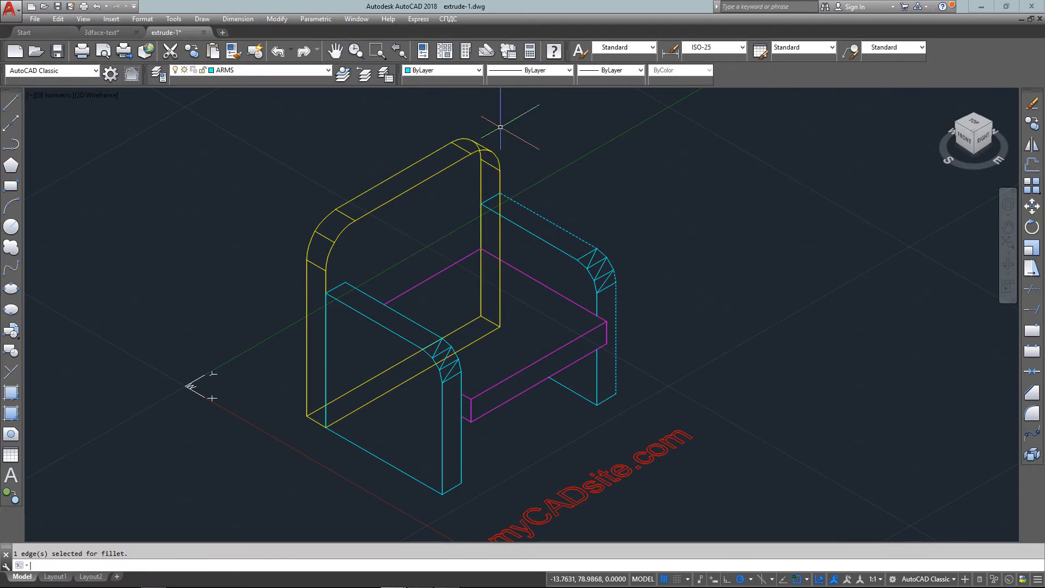
mouse_move(541, 132)
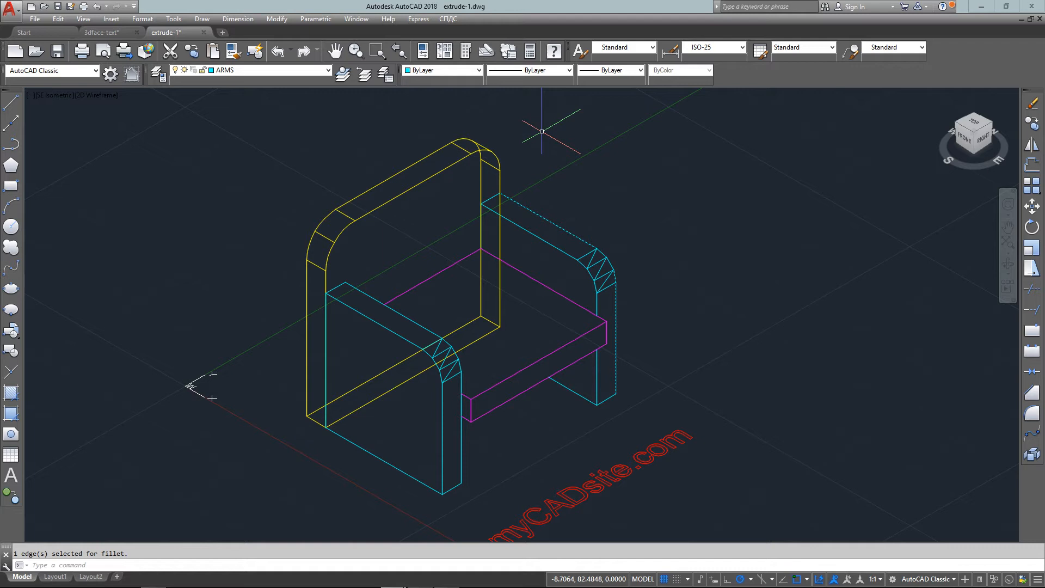
mouse_move(518, 296)
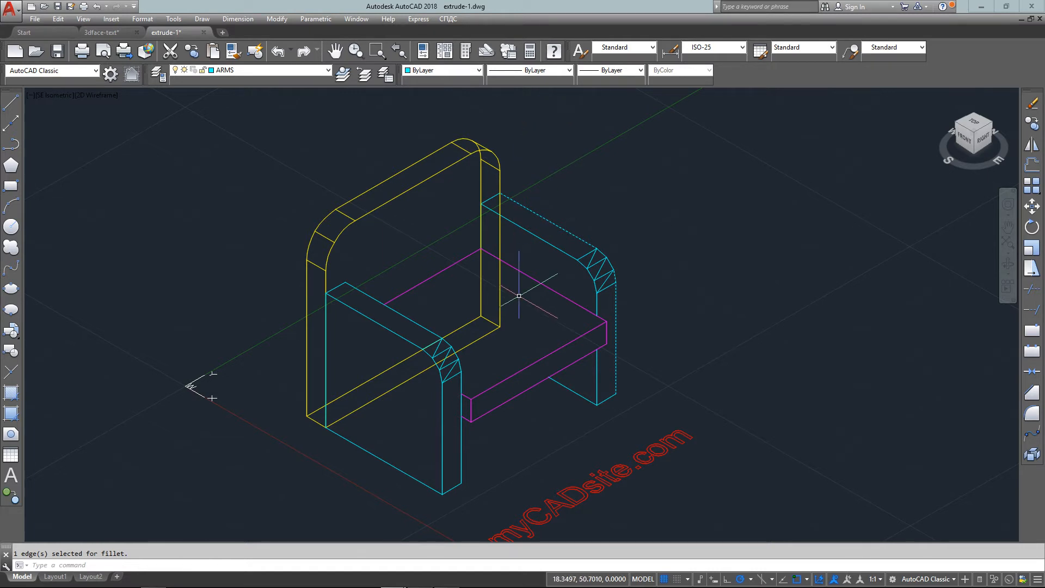
text(FI)
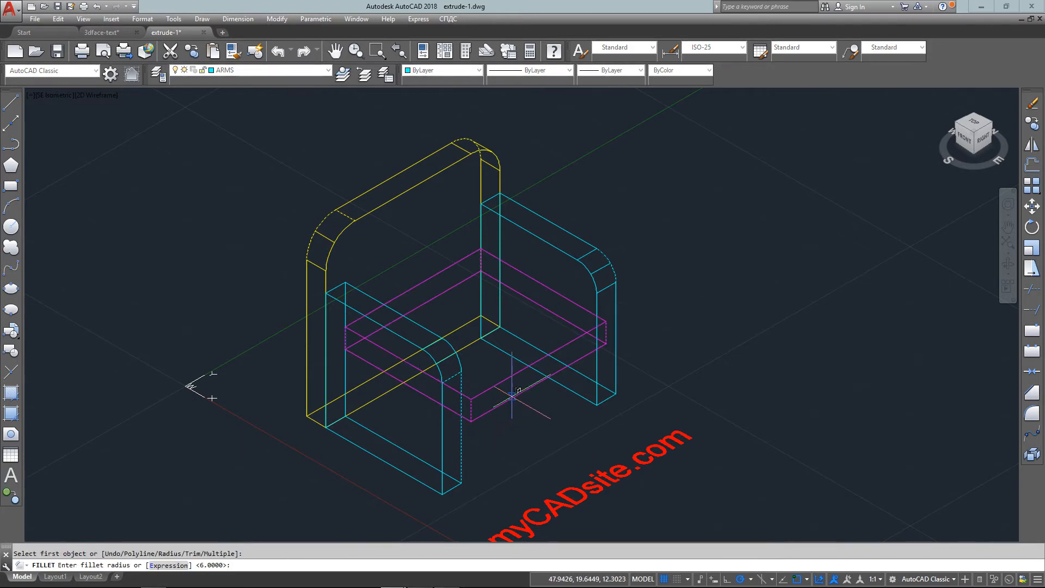
- Set fillet radius 1 and chain-select the seat cushion edges for rounding
text(1)
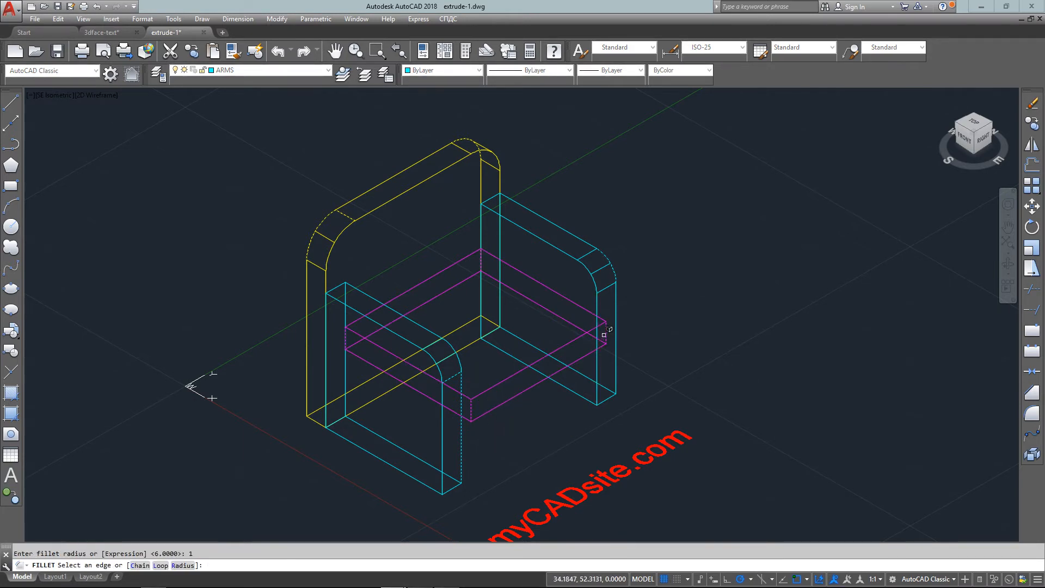
key(Return)
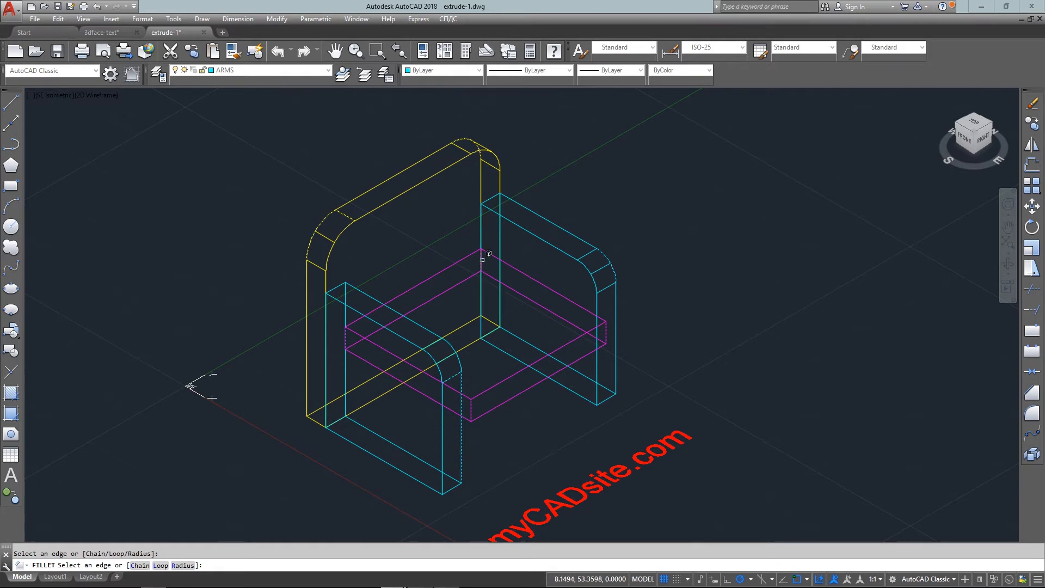
mouse_move(487, 399)
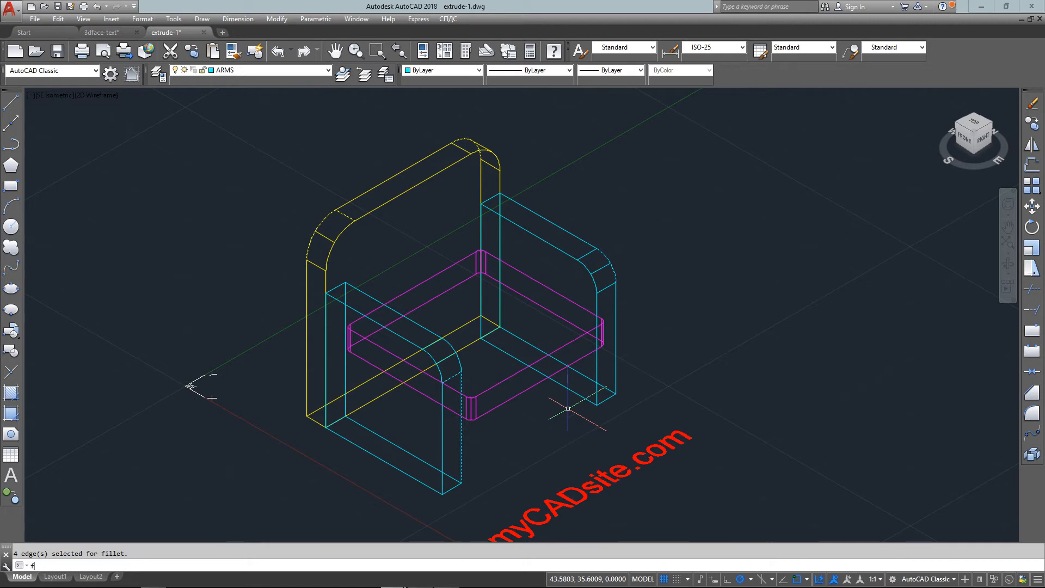
key(Return)
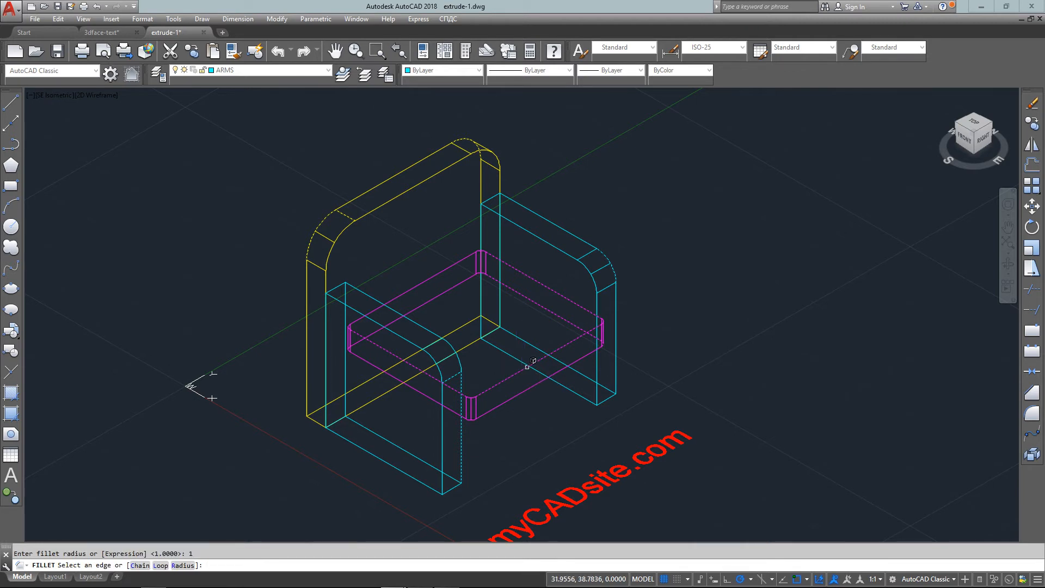
text(c)
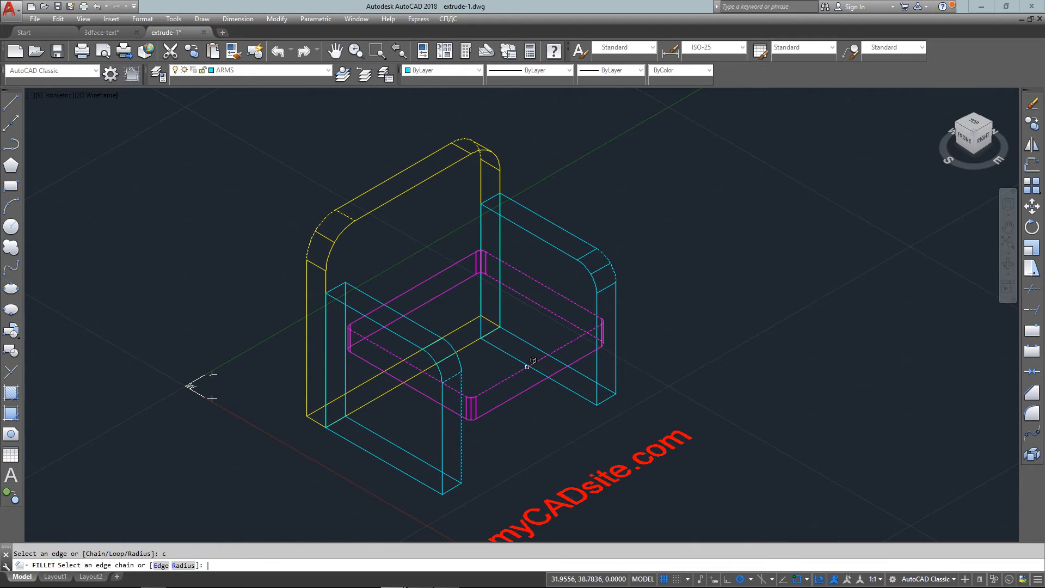
mouse_move(558, 281)
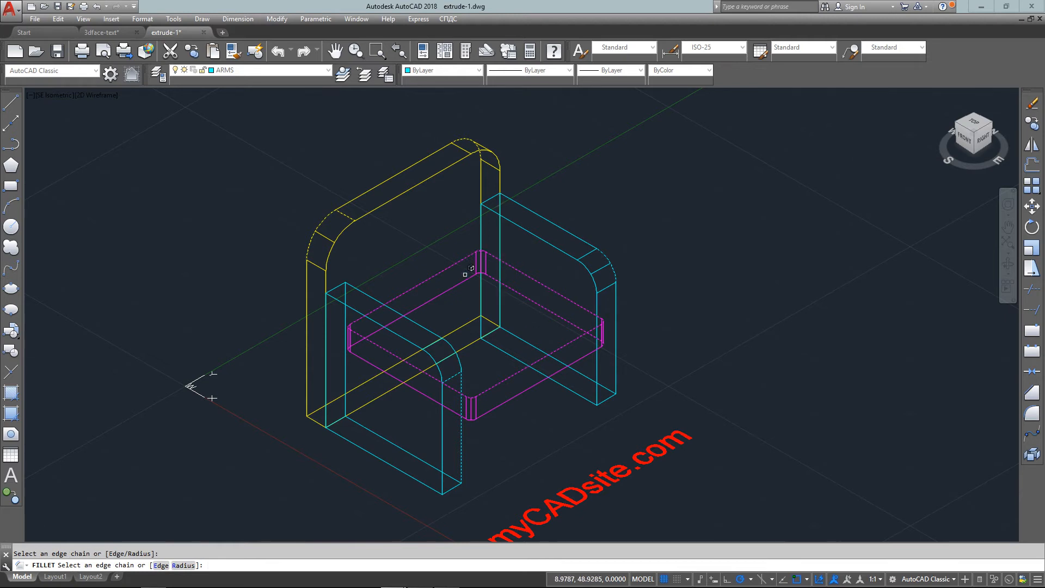
mouse_move(418, 280)
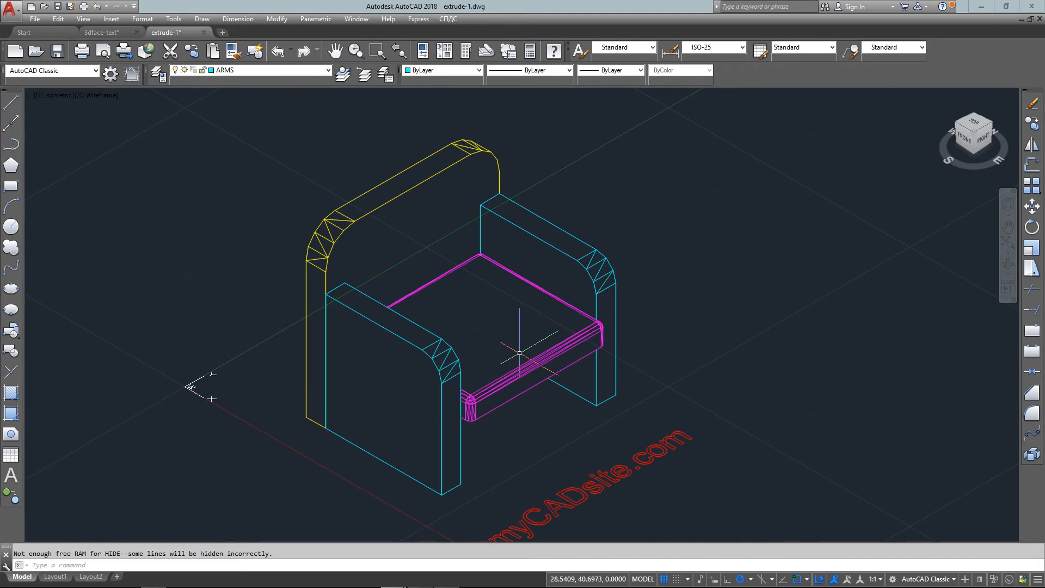
- Draw a closed 16 by 12 line rectangle on the ground beside the armchair
click(520, 351)
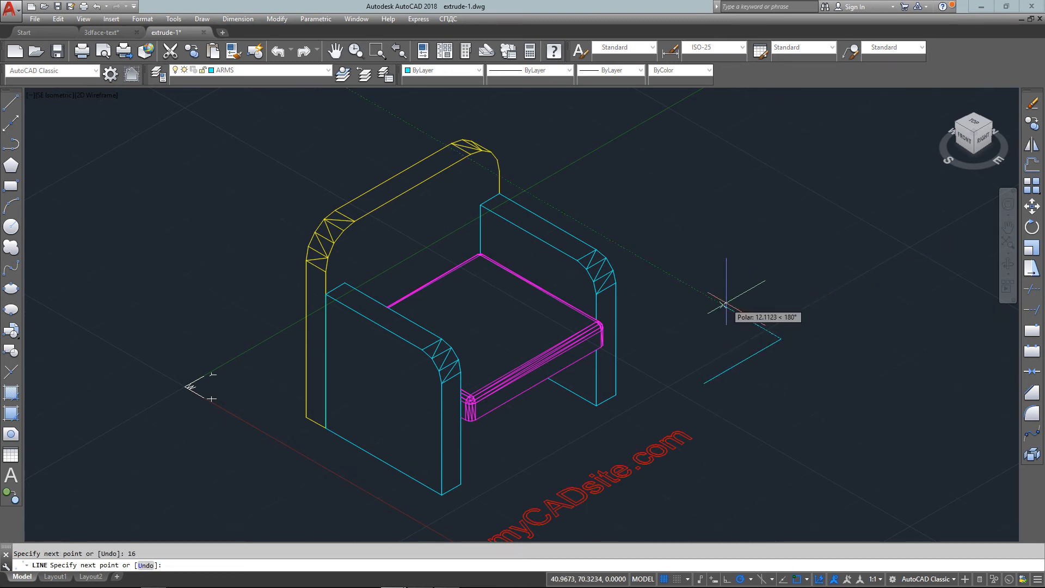
click(724, 305)
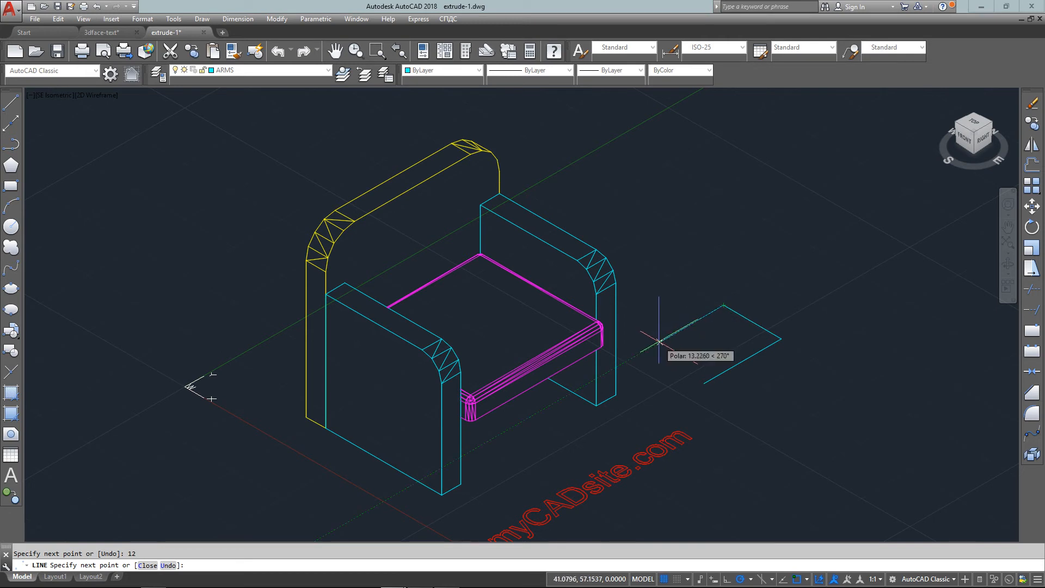
click(705, 383)
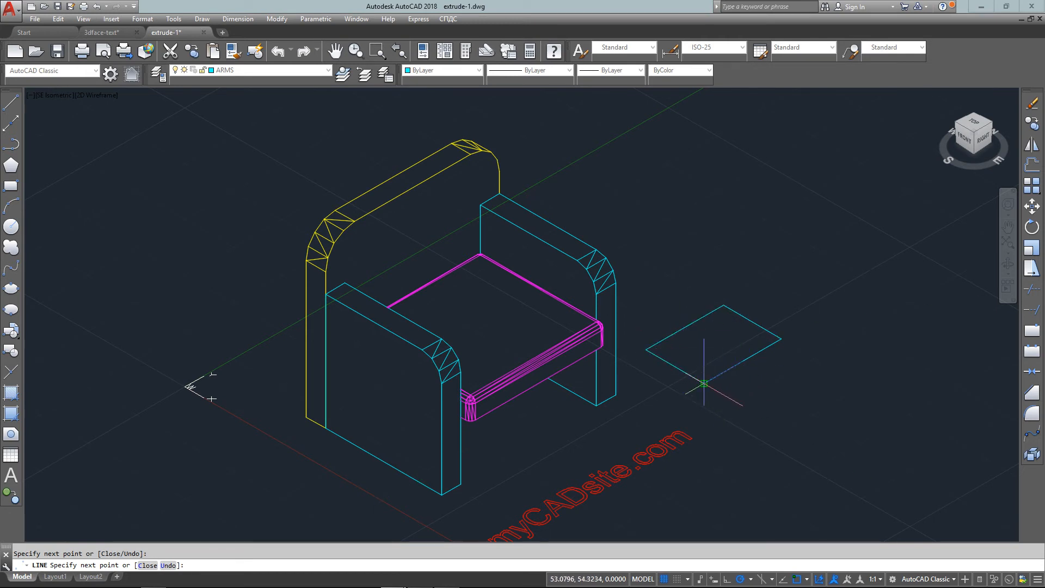
click(704, 345)
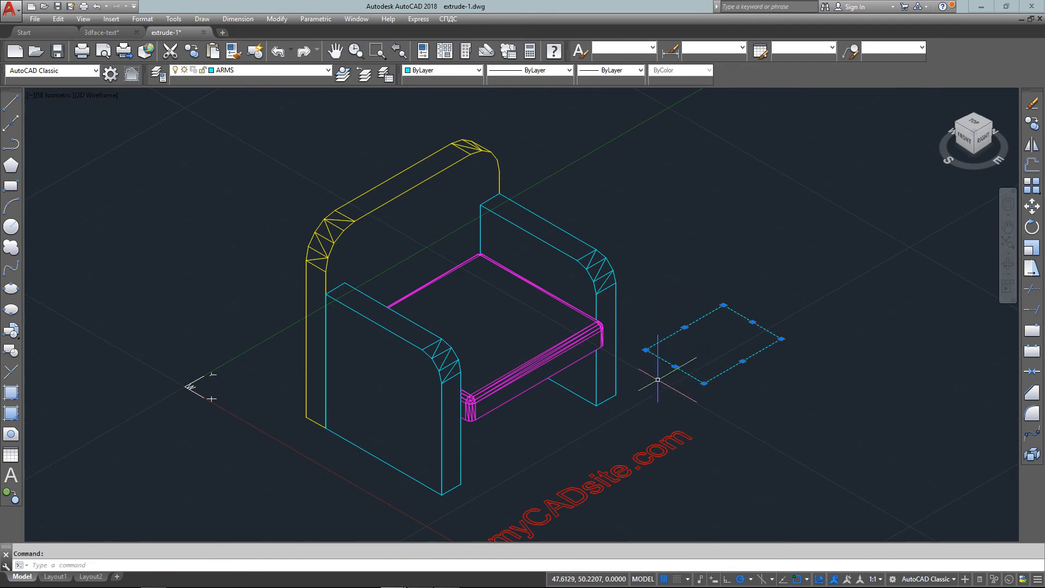
key(Escape)
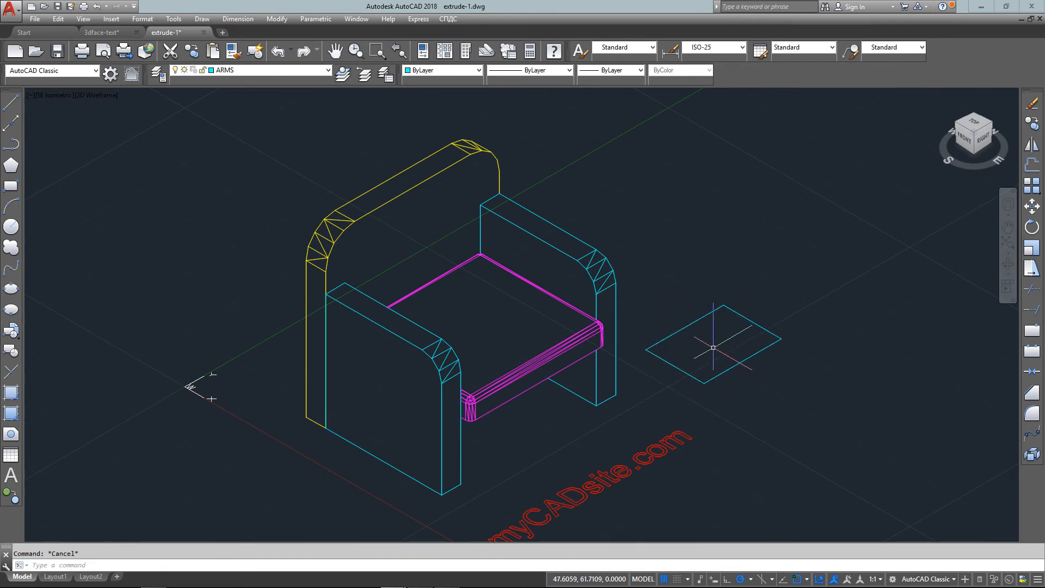
- Turn the rectangle's lines into a single closed region with REGION
text(re)
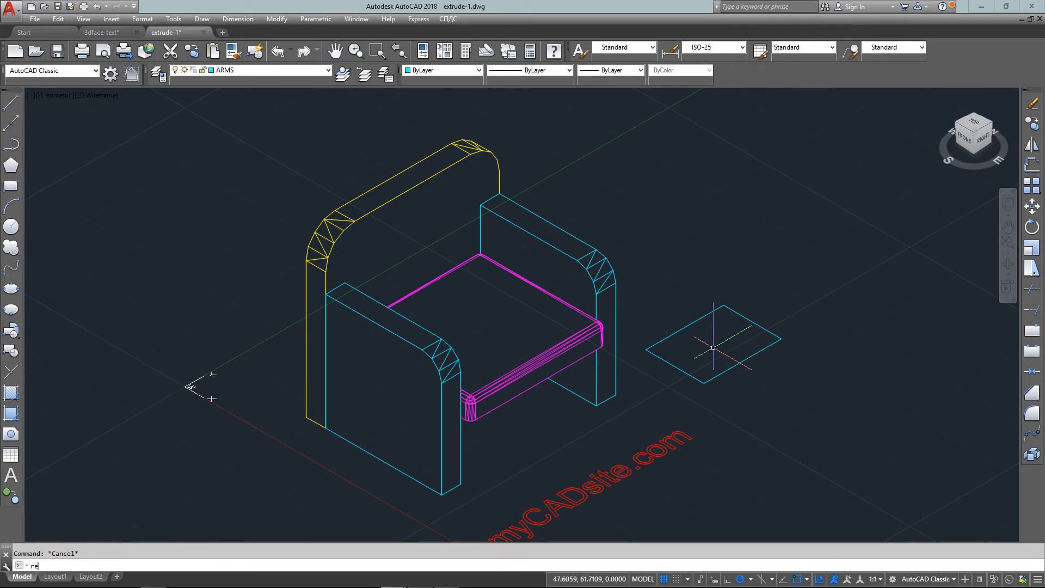
text(REGION)
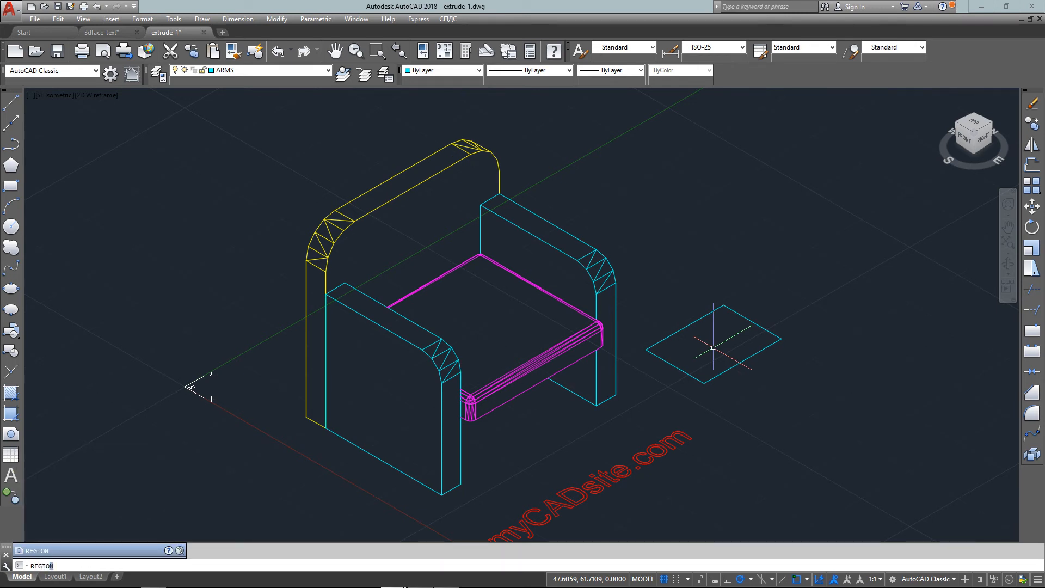
click(713, 348)
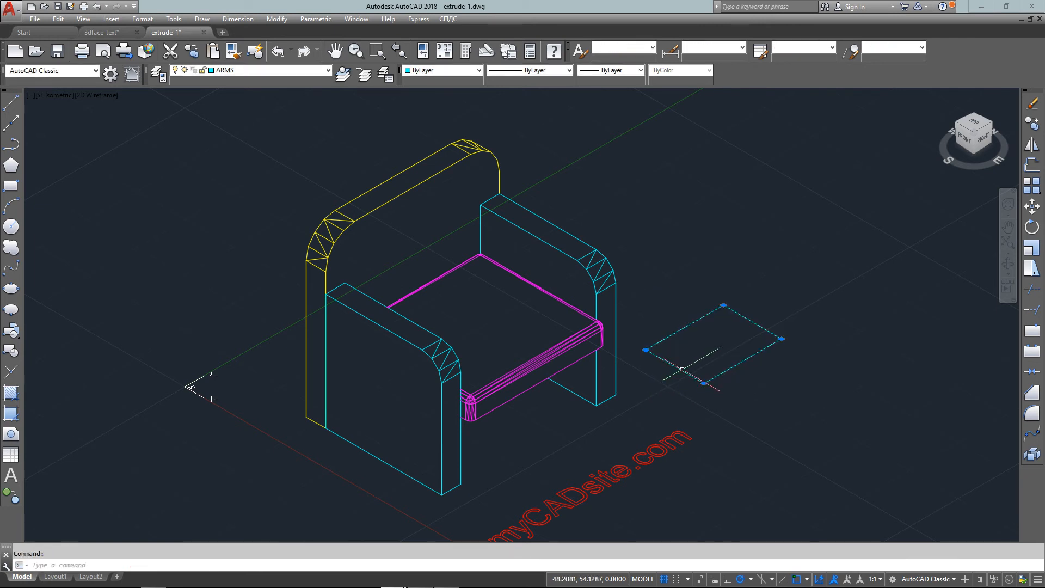
mouse_move(704, 359)
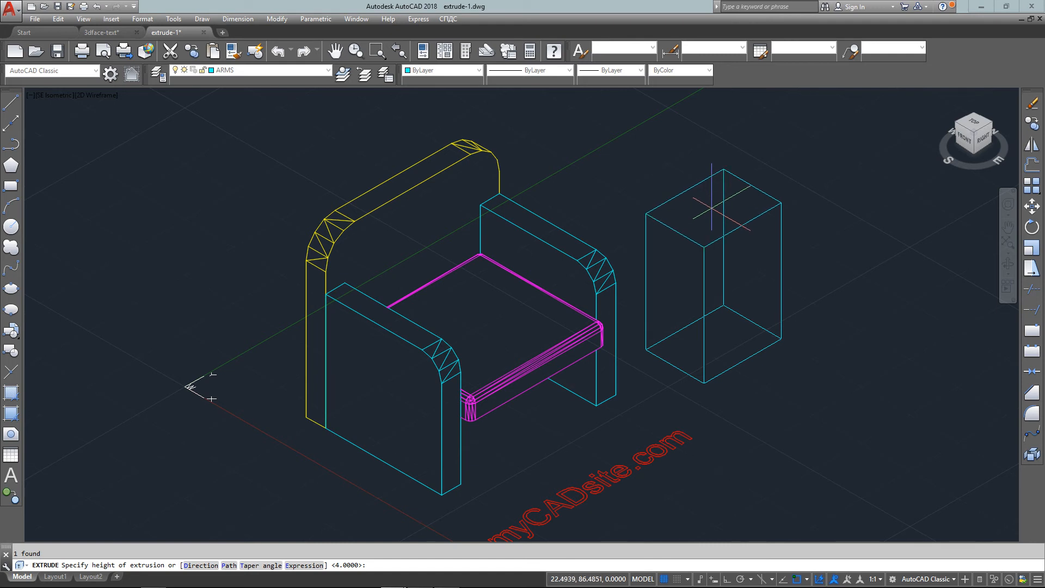
- Extrude the region to height 26, move the box against the right arm, and hide lines
text(26)
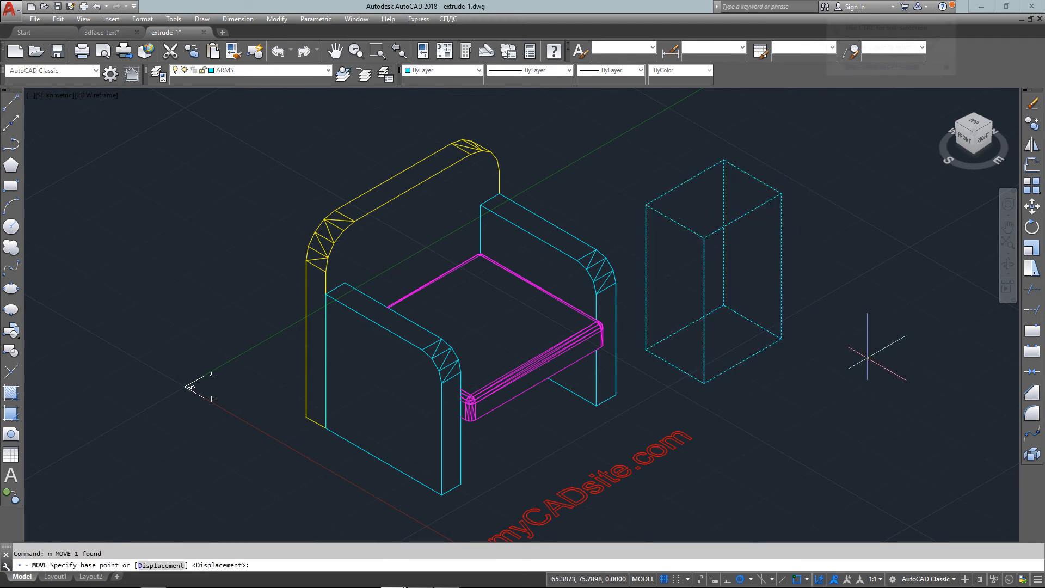
click(713, 260)
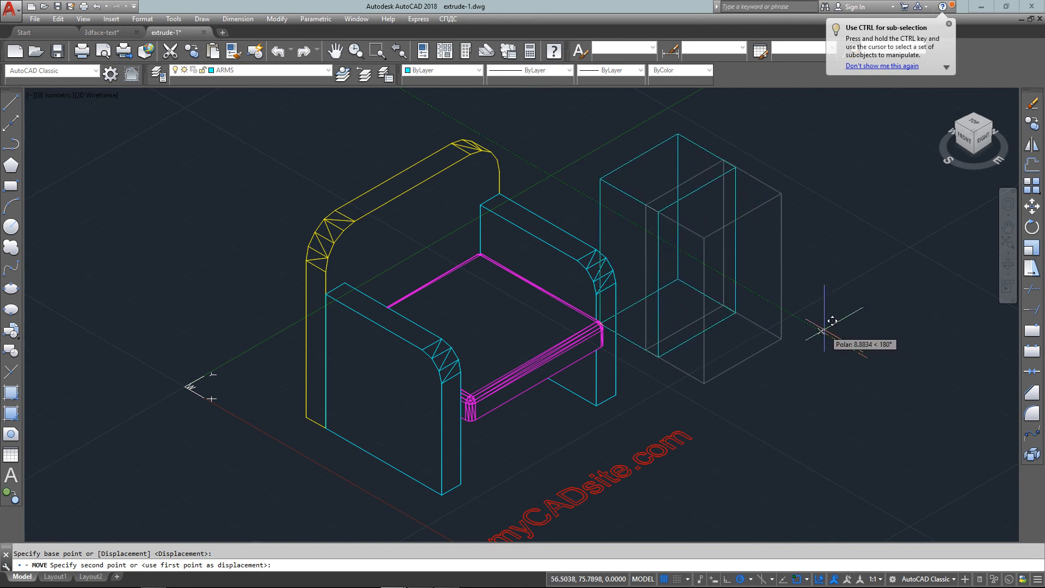
click(831, 320)
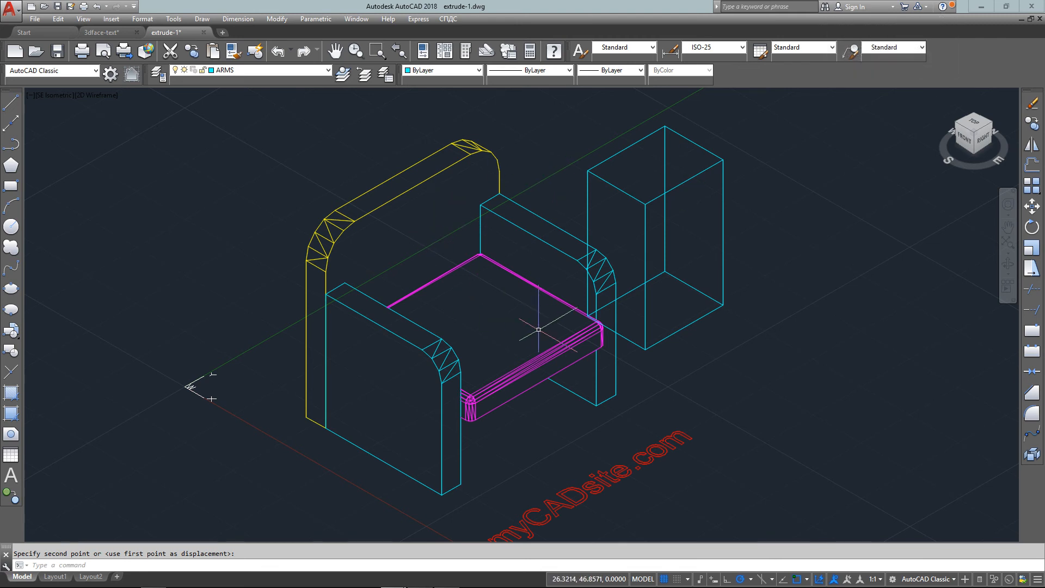
text(h)
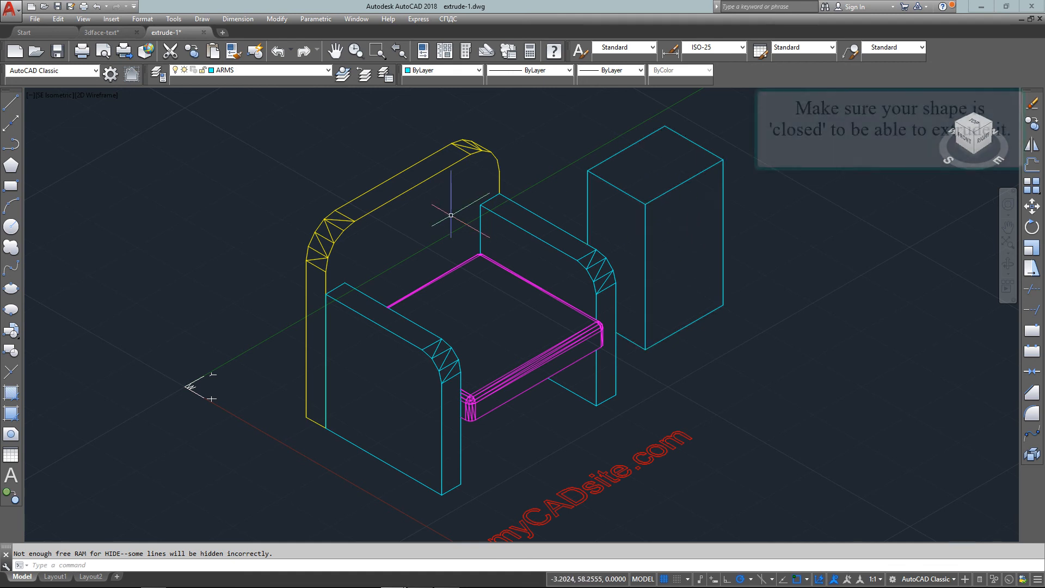
mouse_move(685, 391)
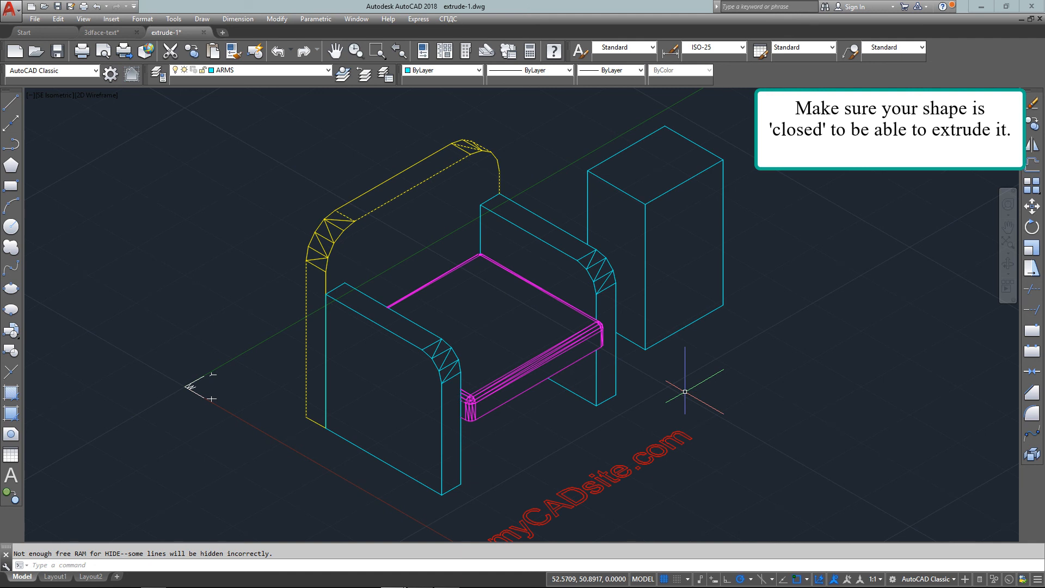
text(z)
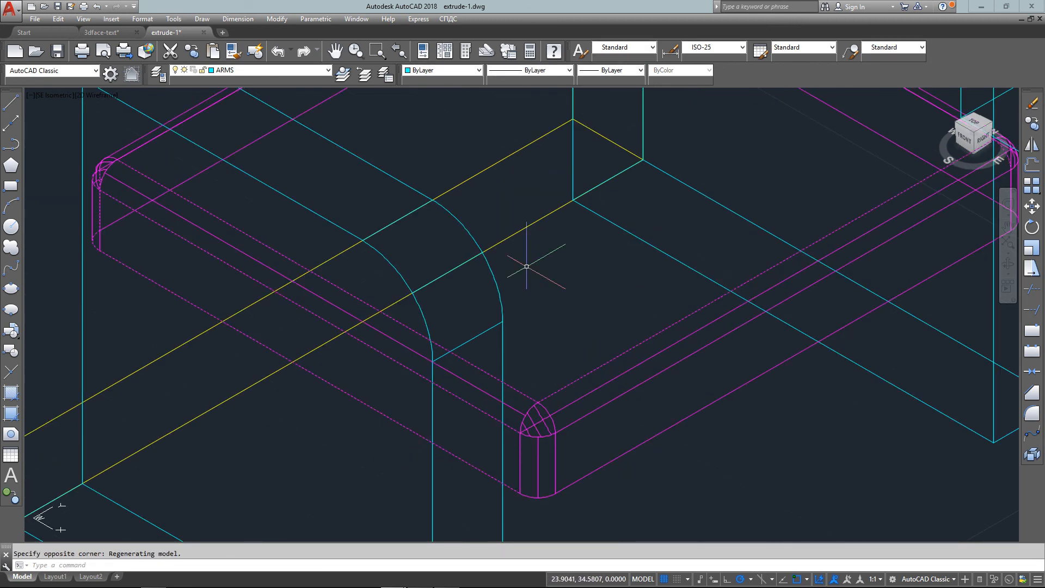
text(hi)
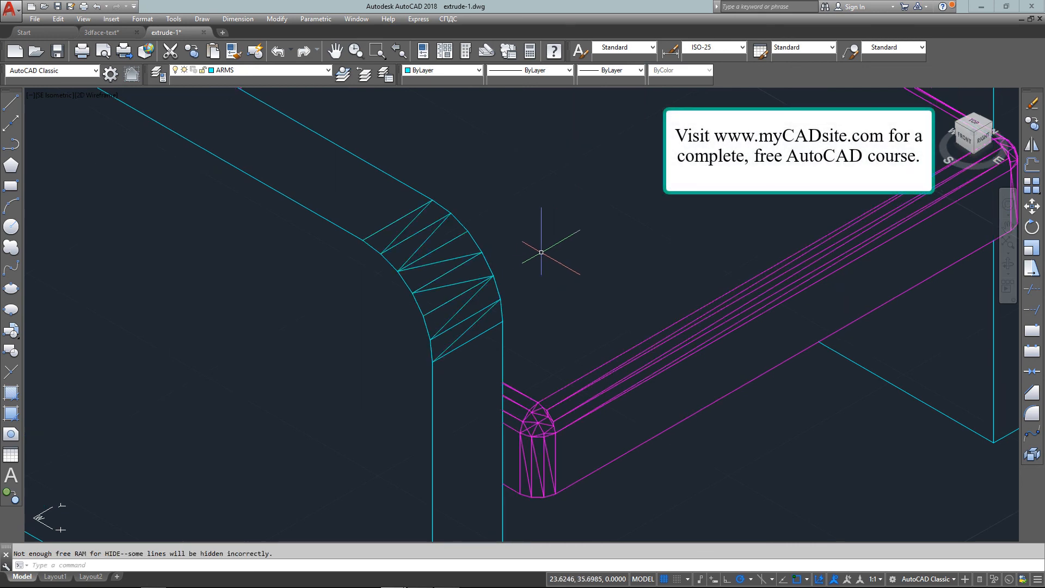
text(z)
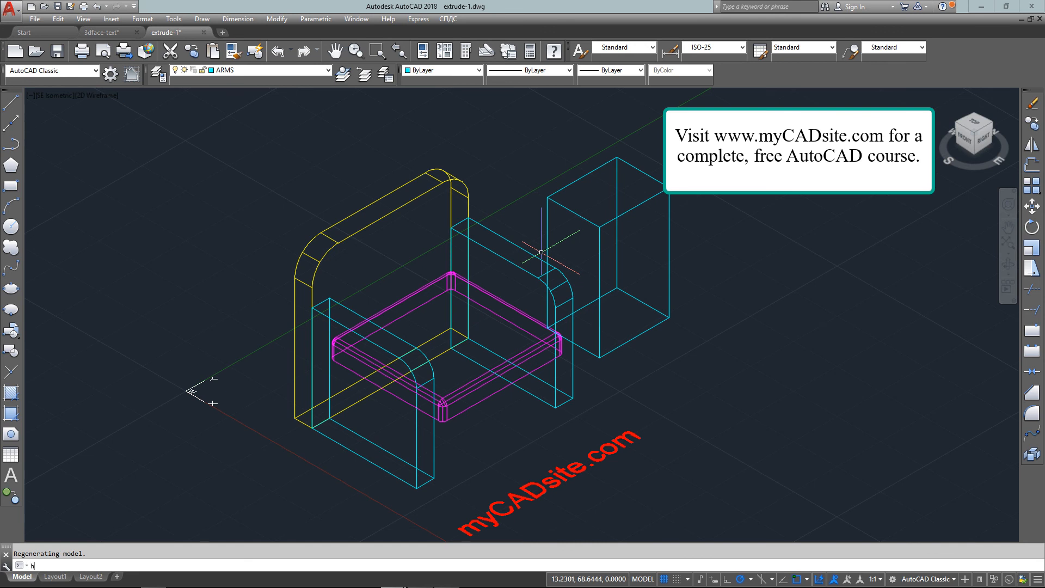
key(Return)
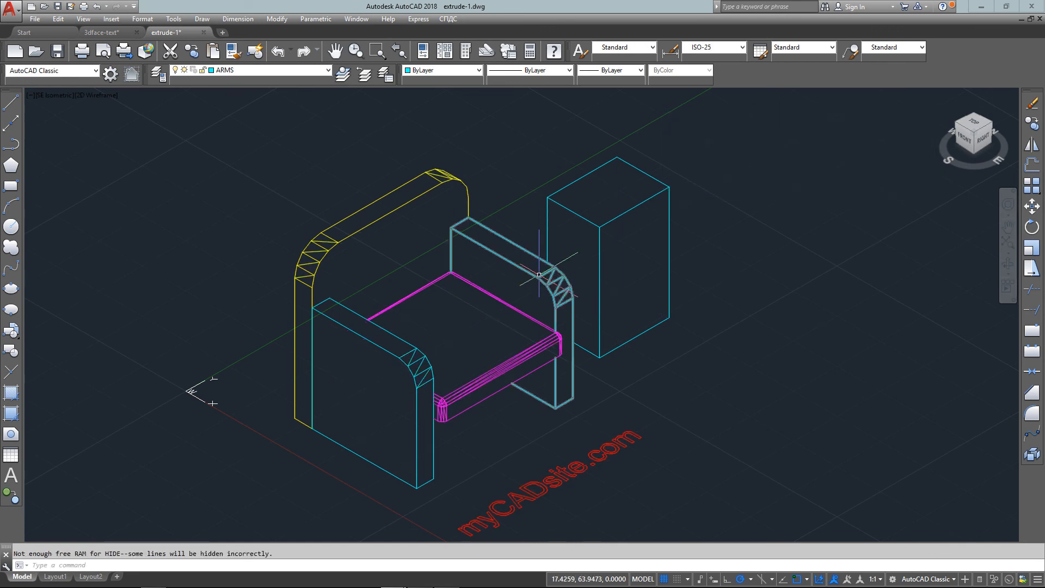
mouse_move(539, 275)
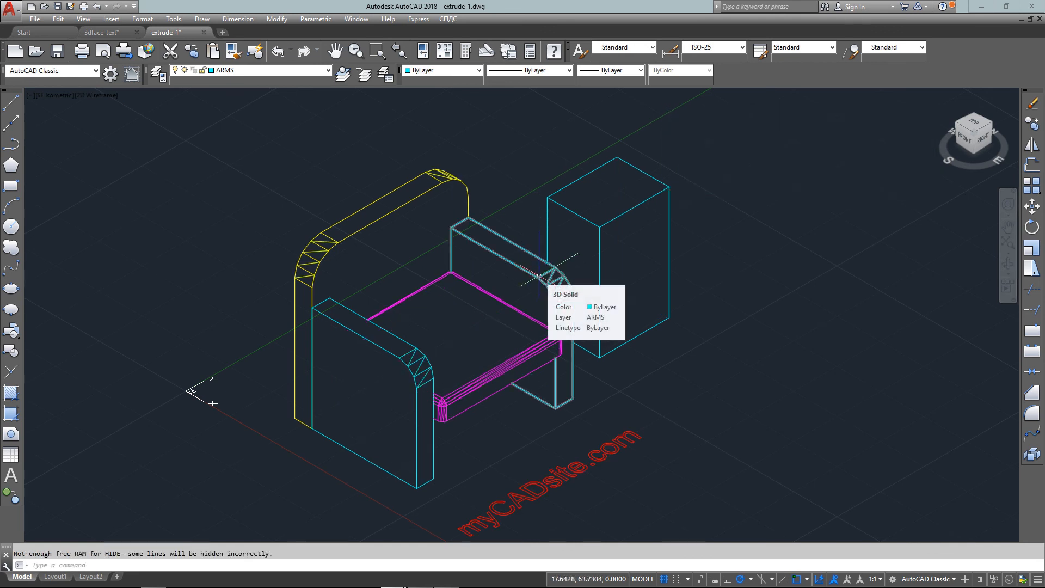